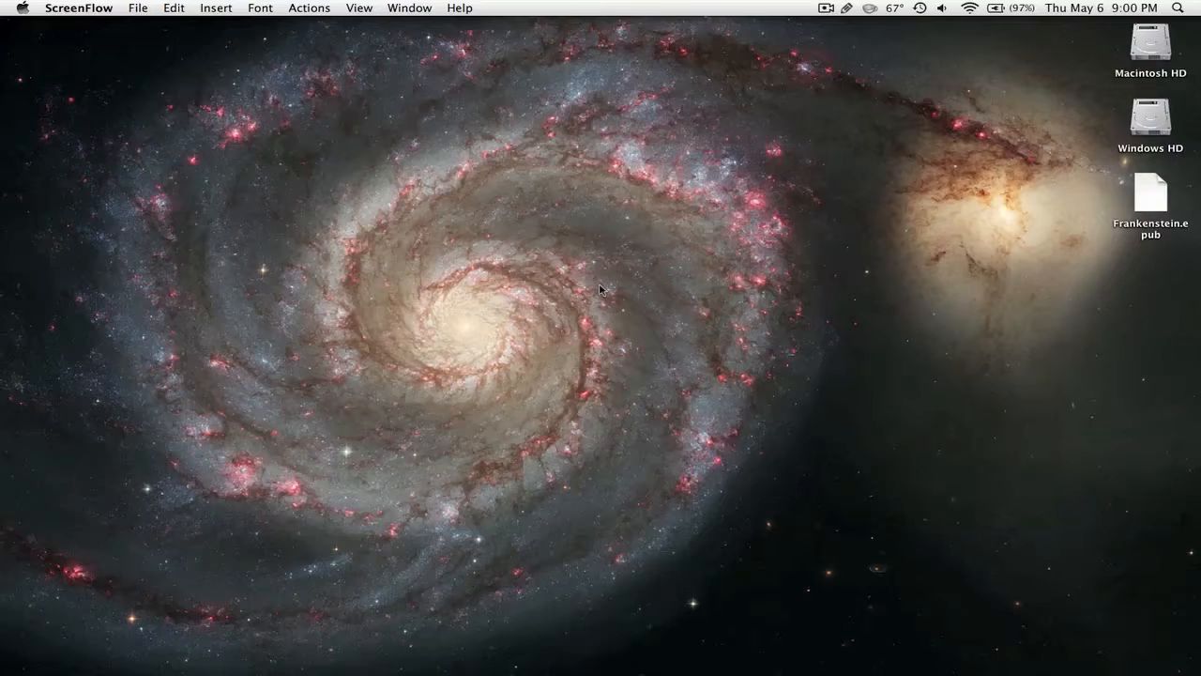
mouse_move(853, 349)
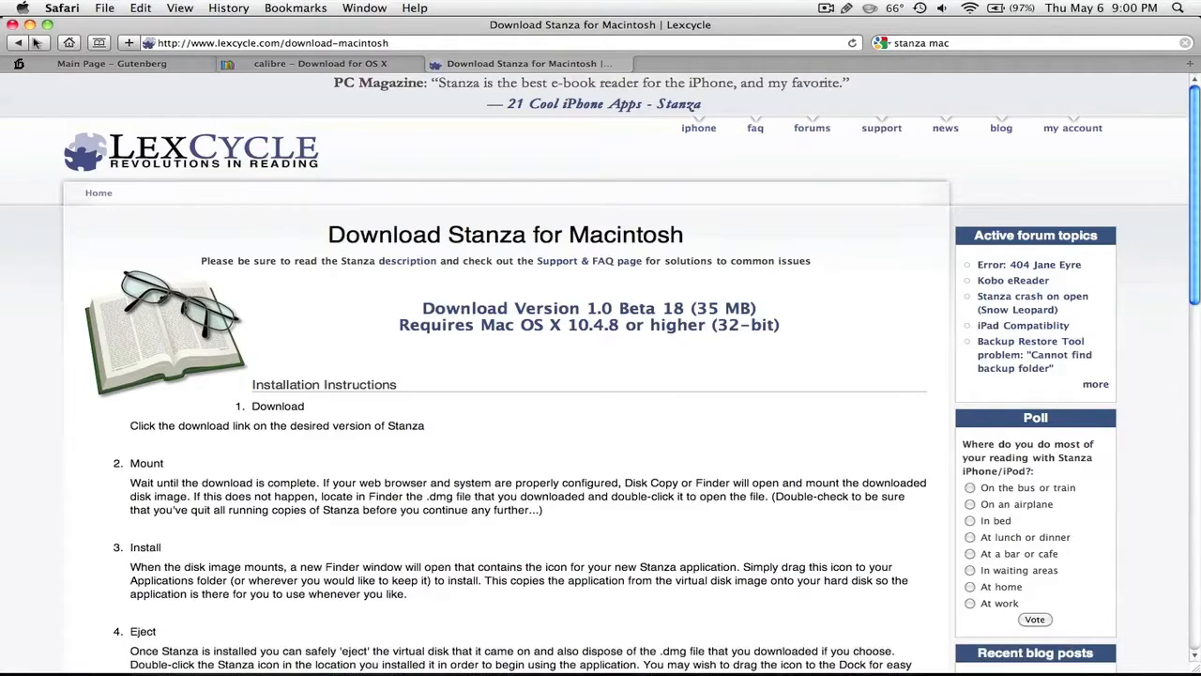
Switch Safari to the 'Main Page – Gutenberg' tab
left_click(122, 67)
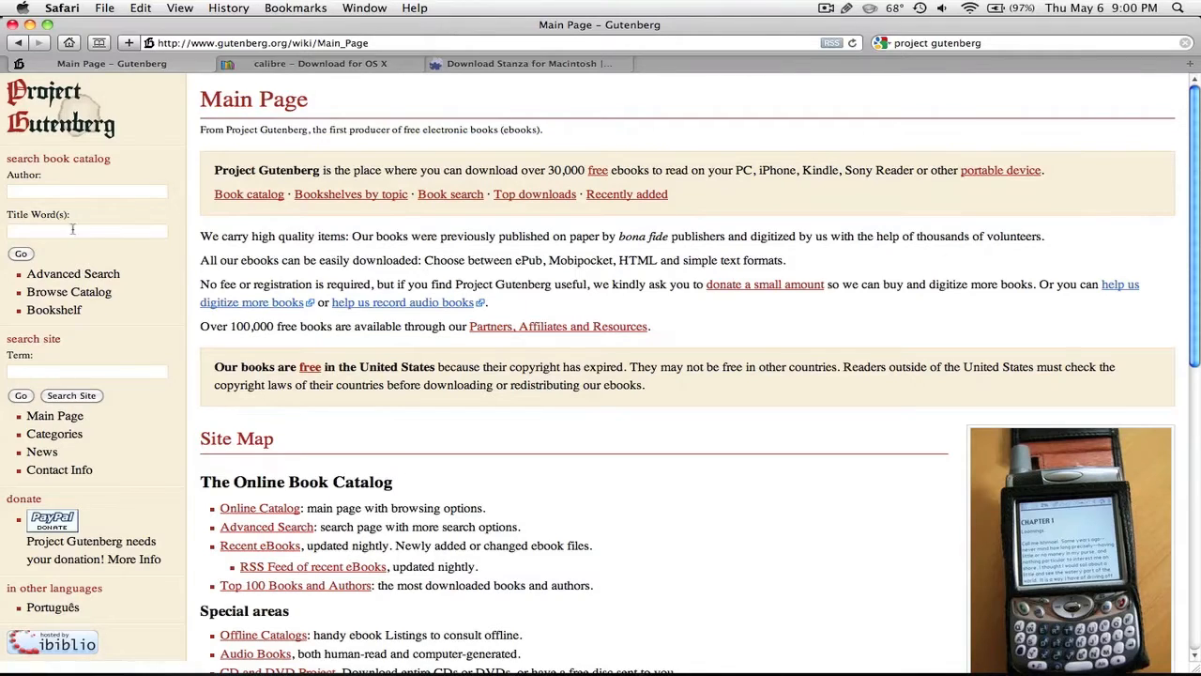
Search Gutenberg titles for 'war of the worlds' and open the H. G. Wells download formats
left_click(87, 231)
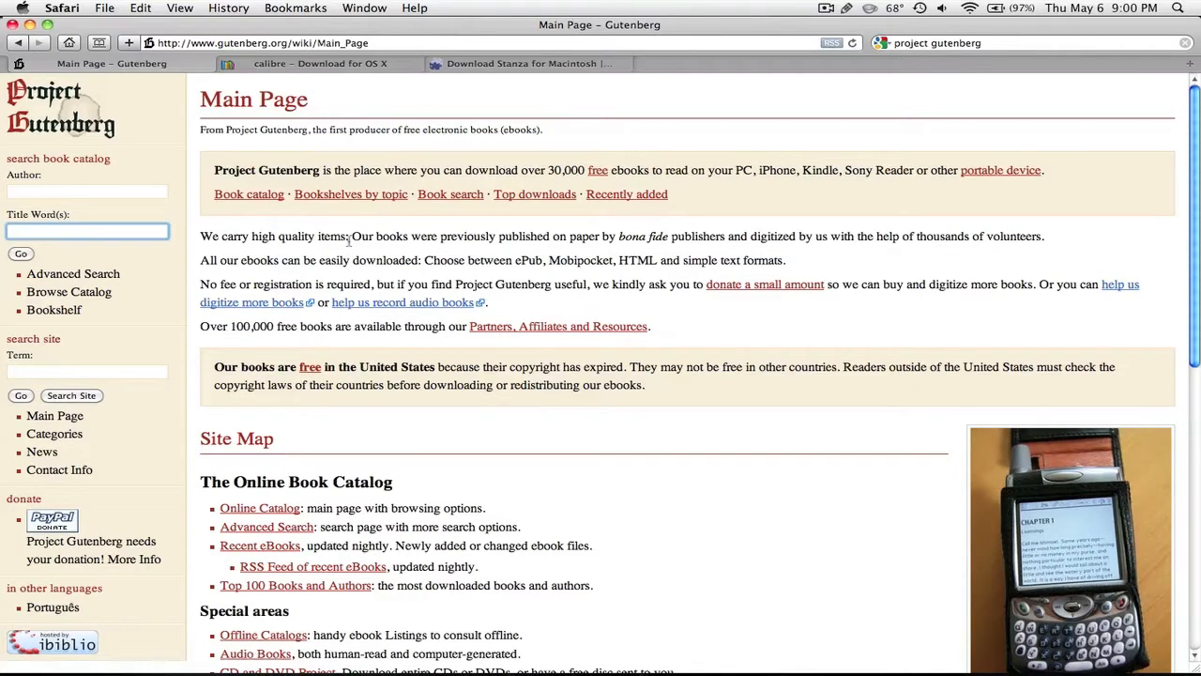
type("war of the worlds")
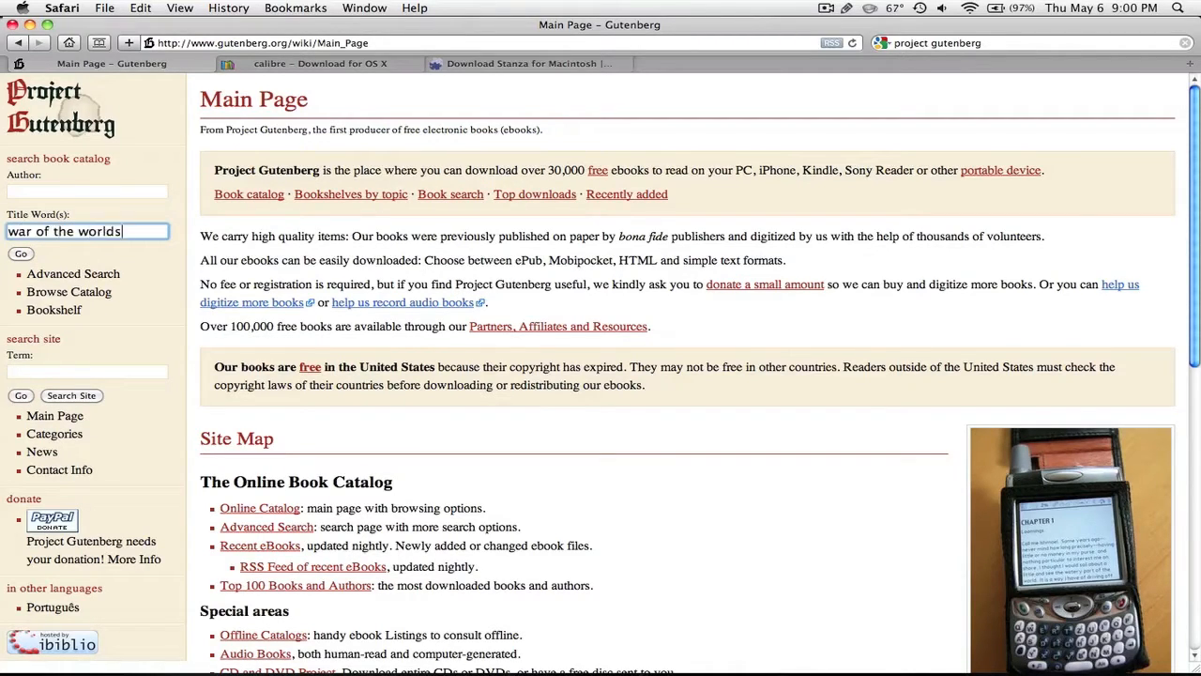
left_click(20, 254)
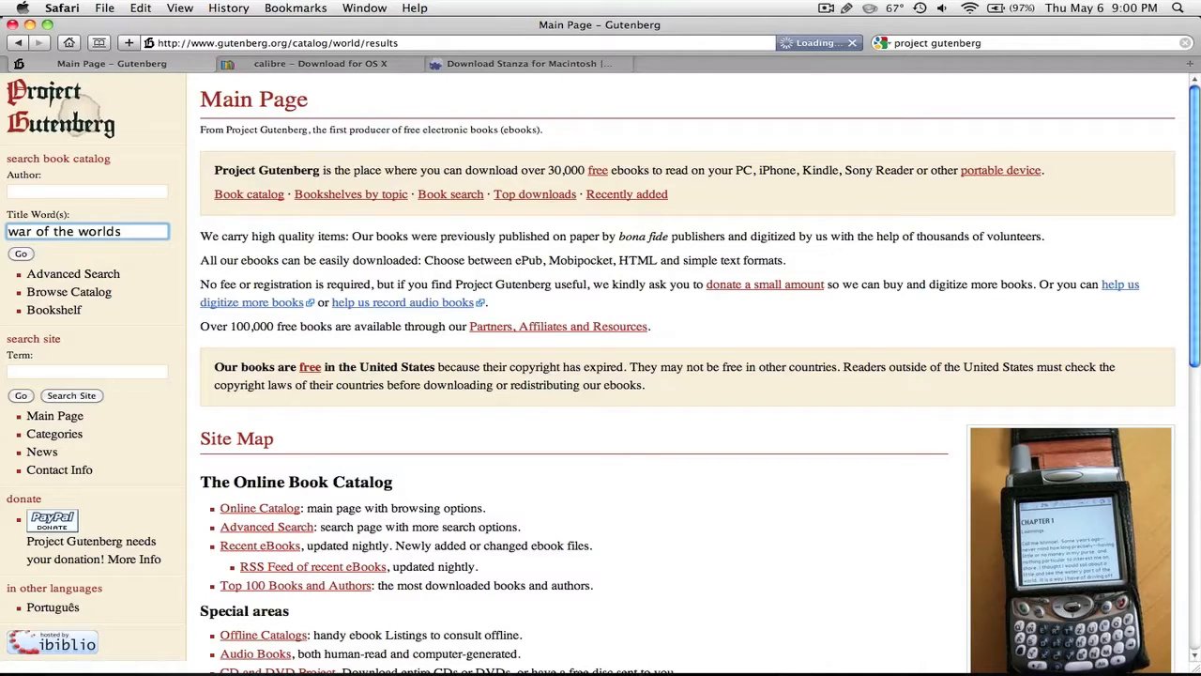
left_click(21, 254)
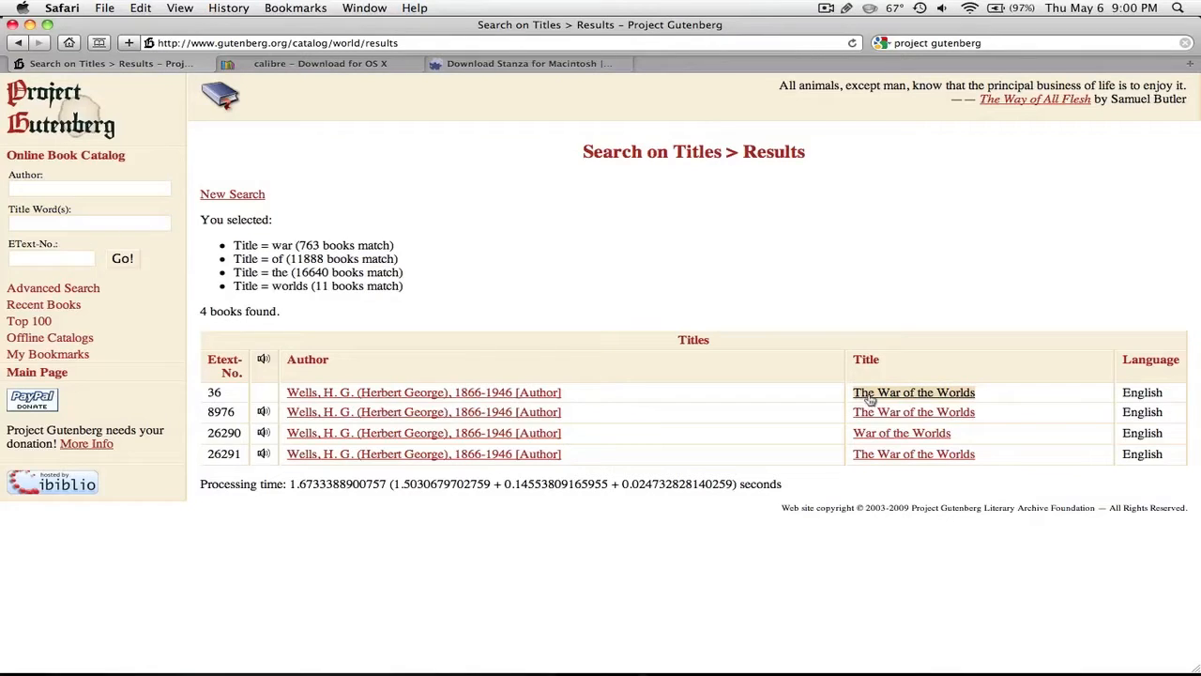
mouse_move(947, 394)
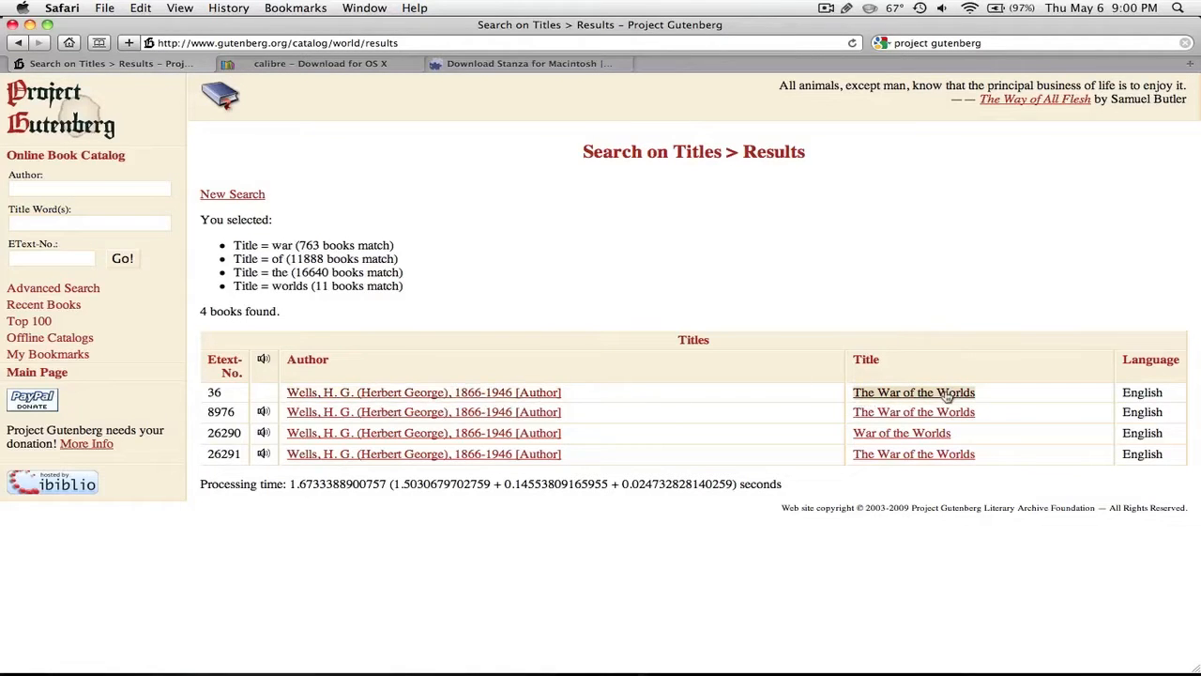
left_click(912, 392)
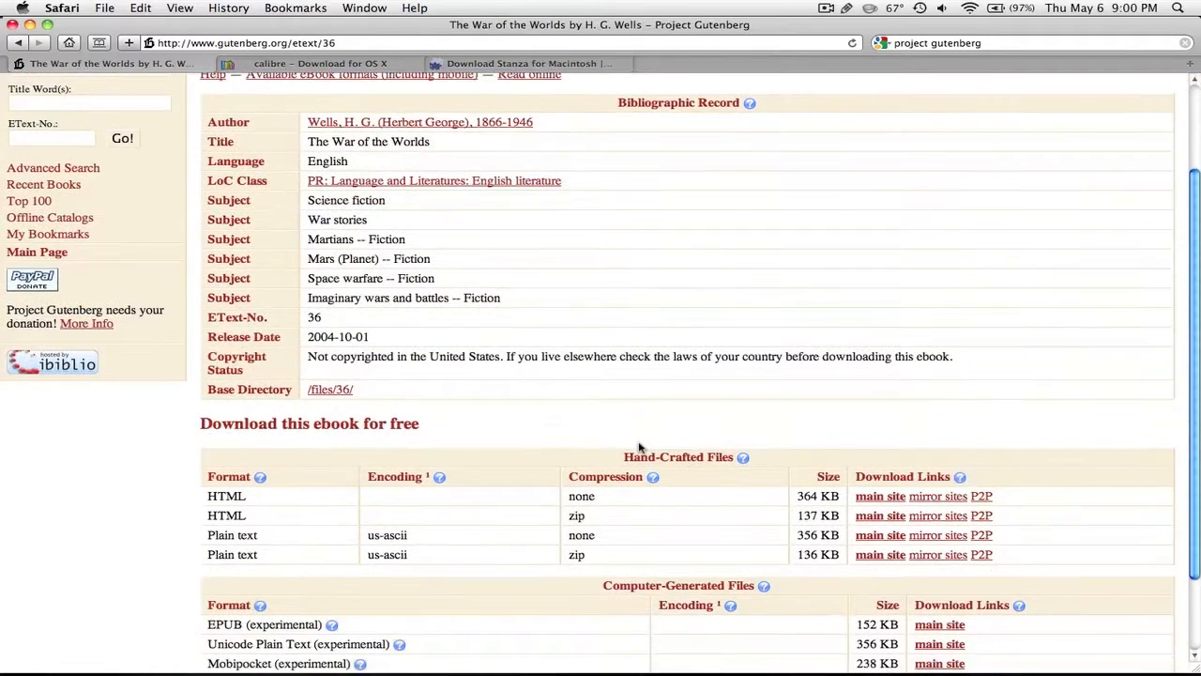
scroll("down", 3)
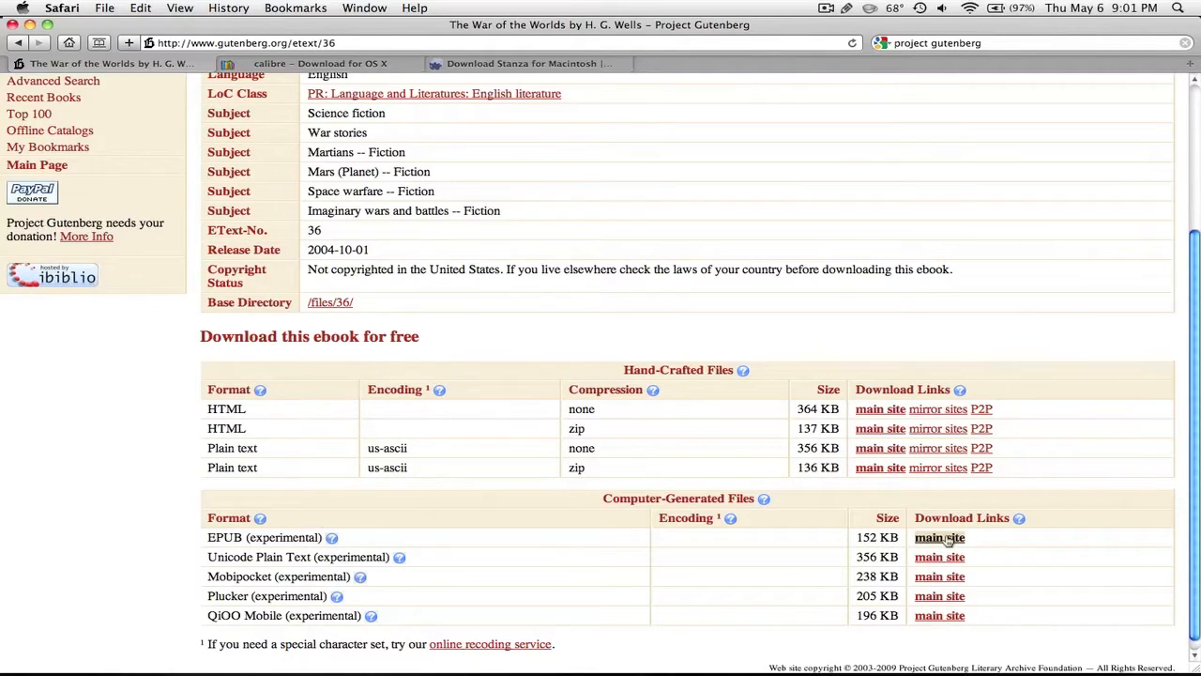
Download The War of the Worlds EPUB (pg36.epub) and dismiss the Downloads window
left_click(939, 536)
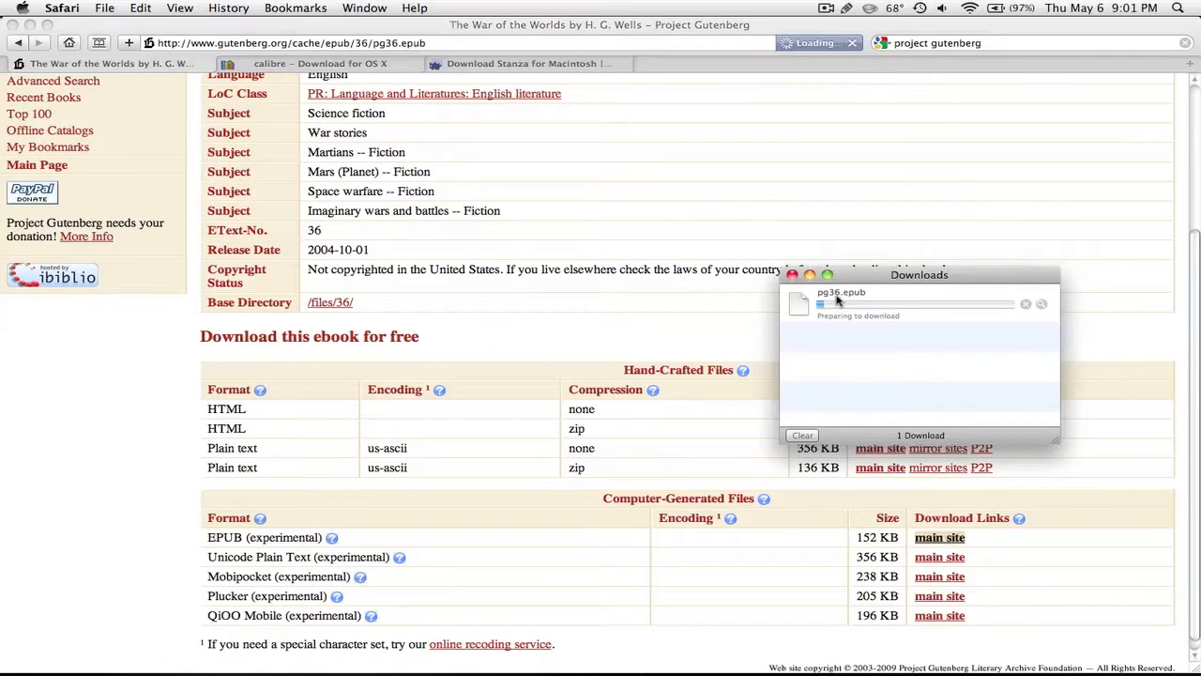
mouse_move(856, 304)
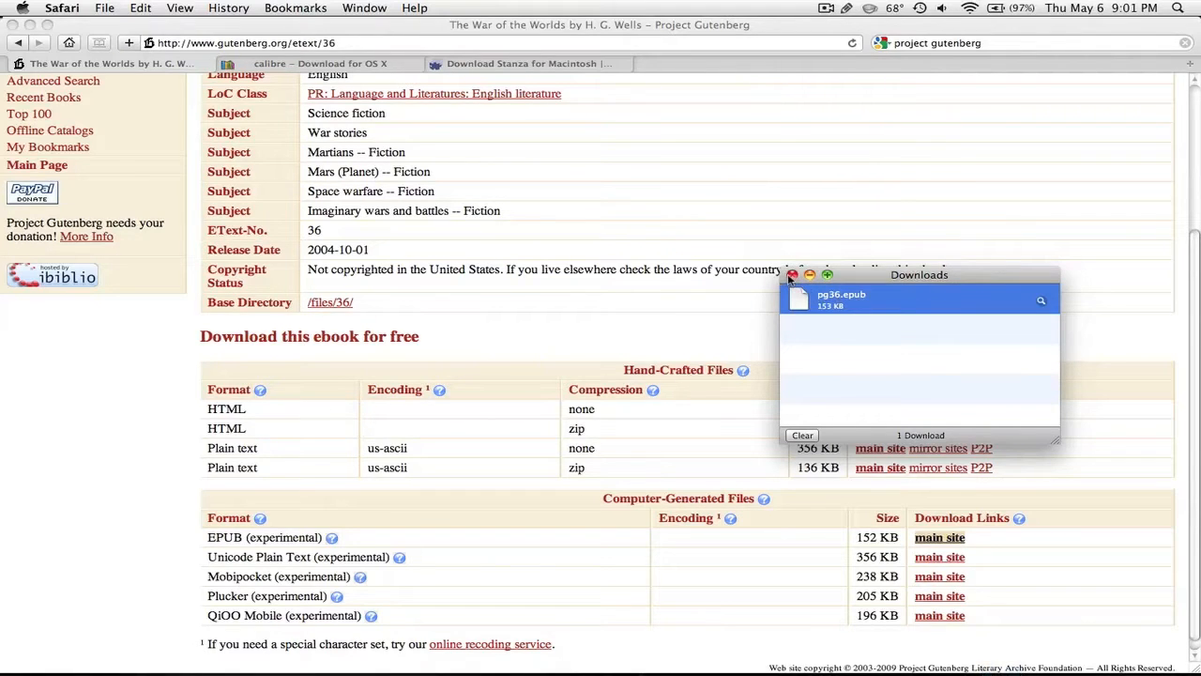
left_click(791, 274)
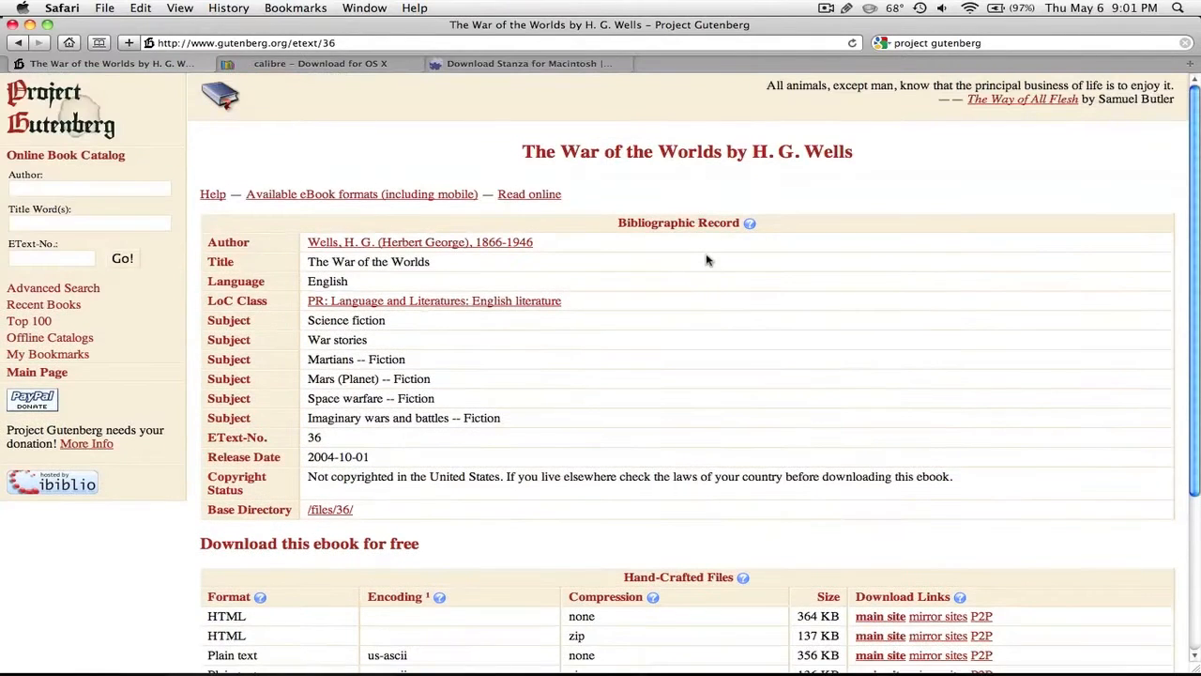
mouse_move(723, 323)
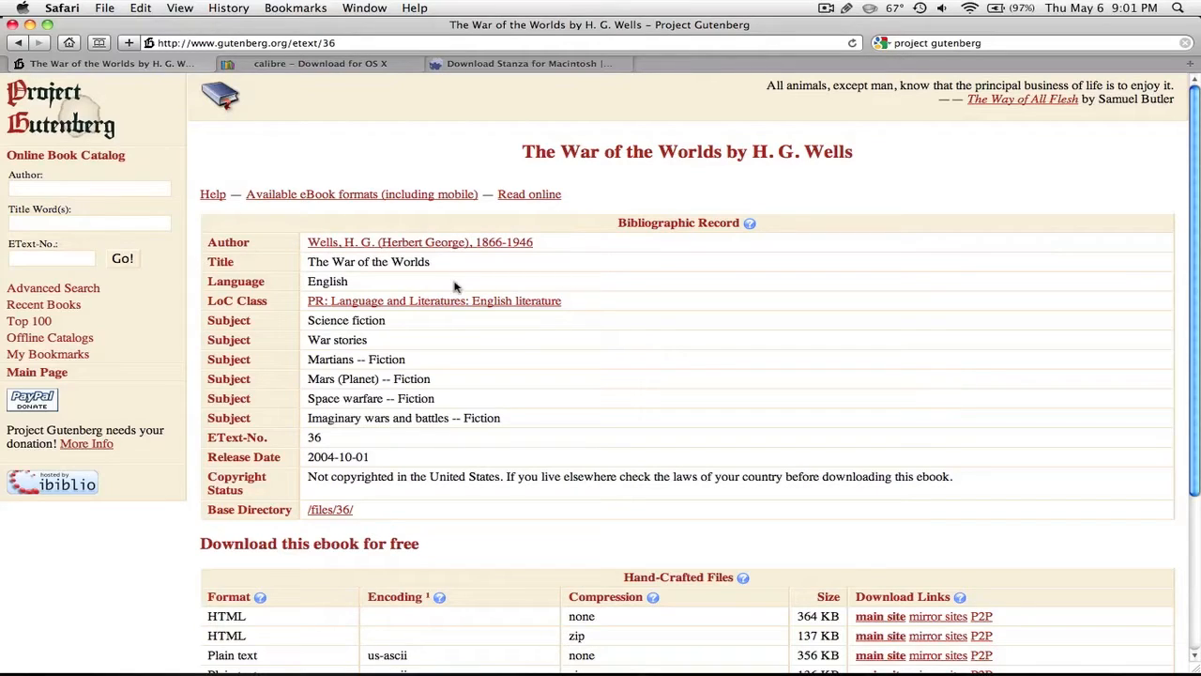
mouse_move(653, 340)
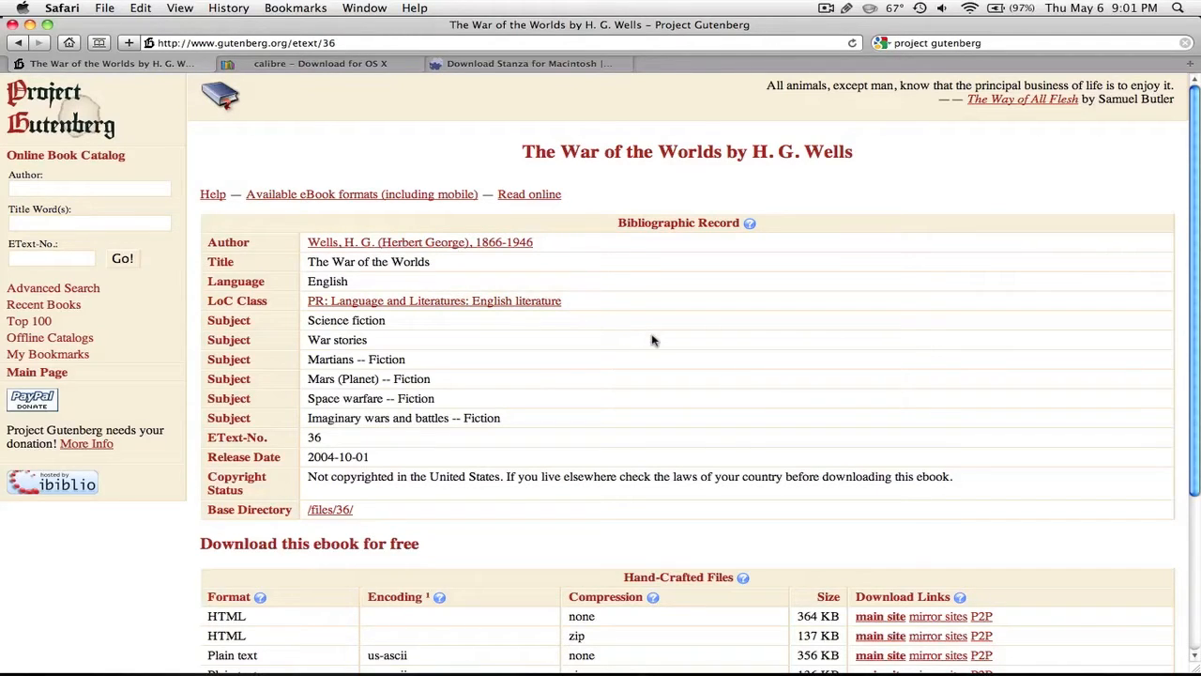
mouse_move(711, 357)
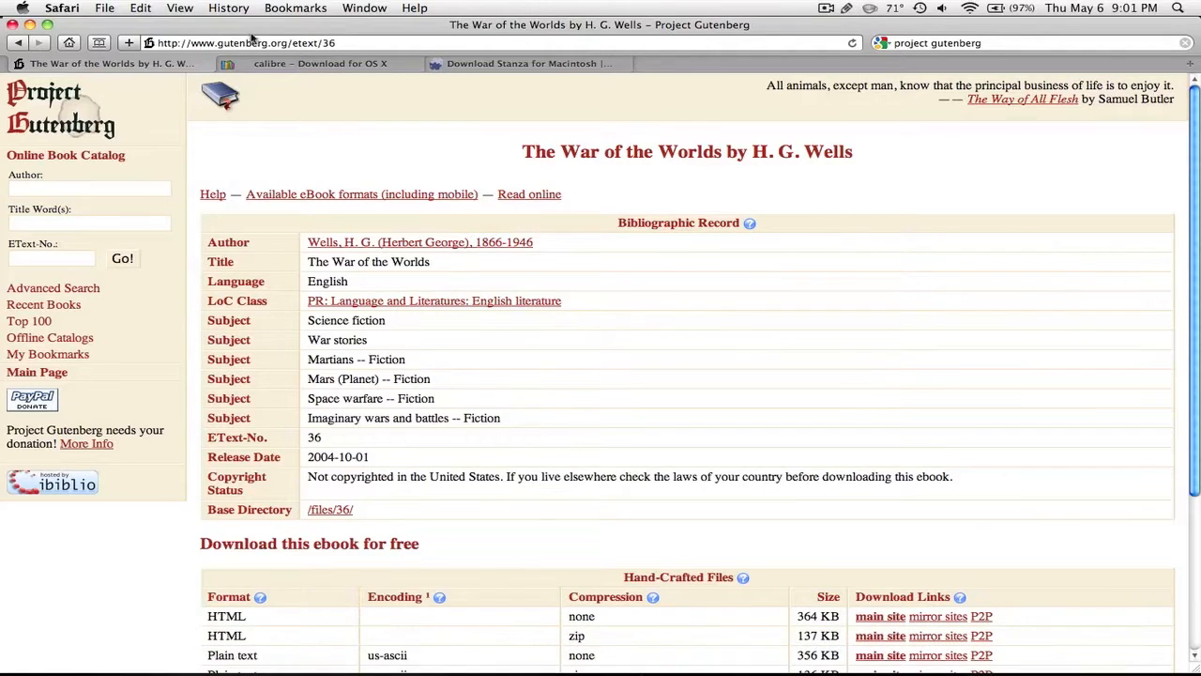
Show the calibre Download for OS X tab, then launch calibre's four-book library
left_click(319, 63)
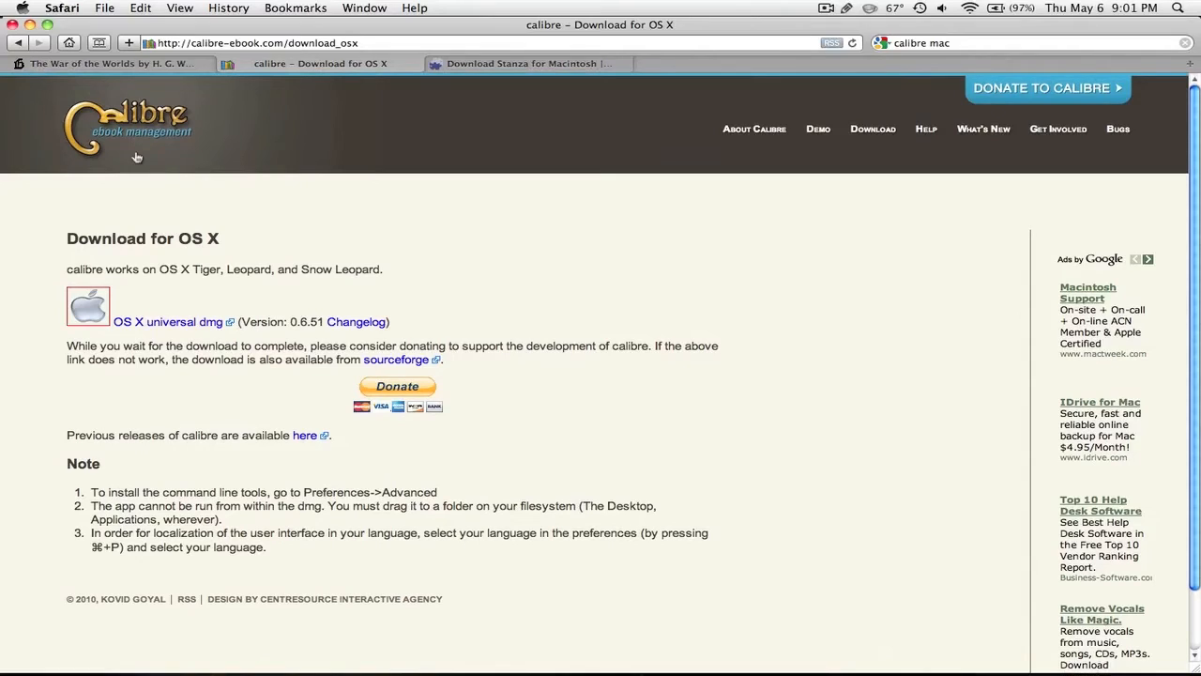
mouse_move(548, 283)
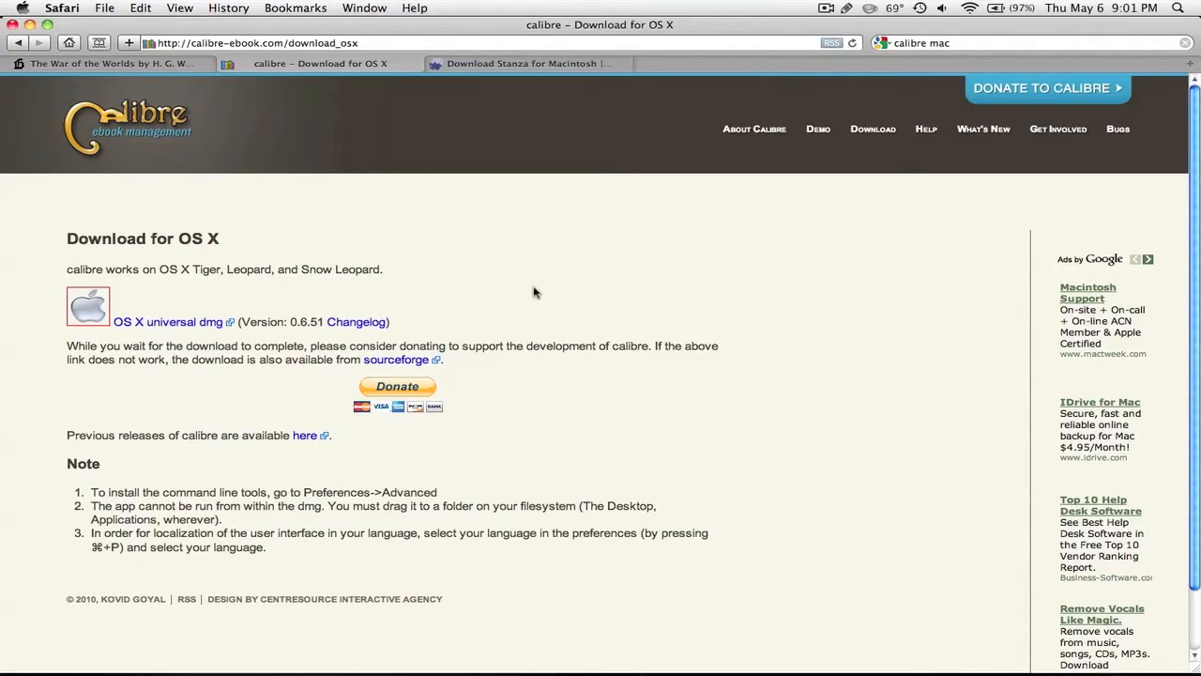
mouse_move(919, 604)
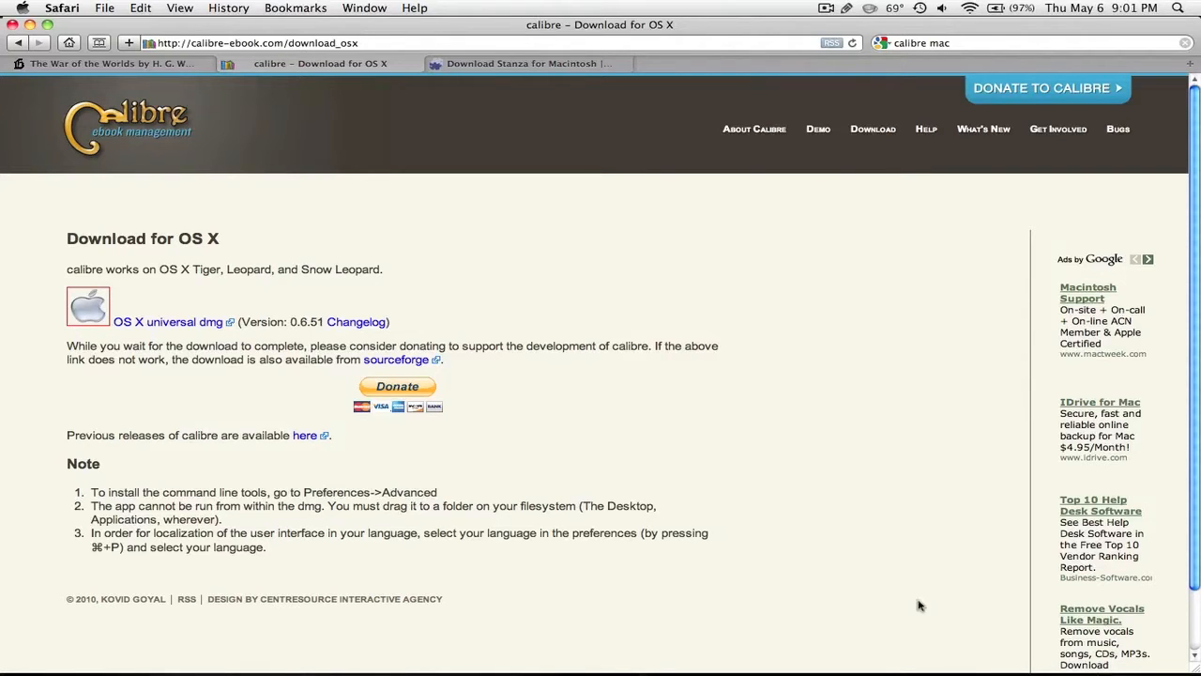
left_click(816, 656)
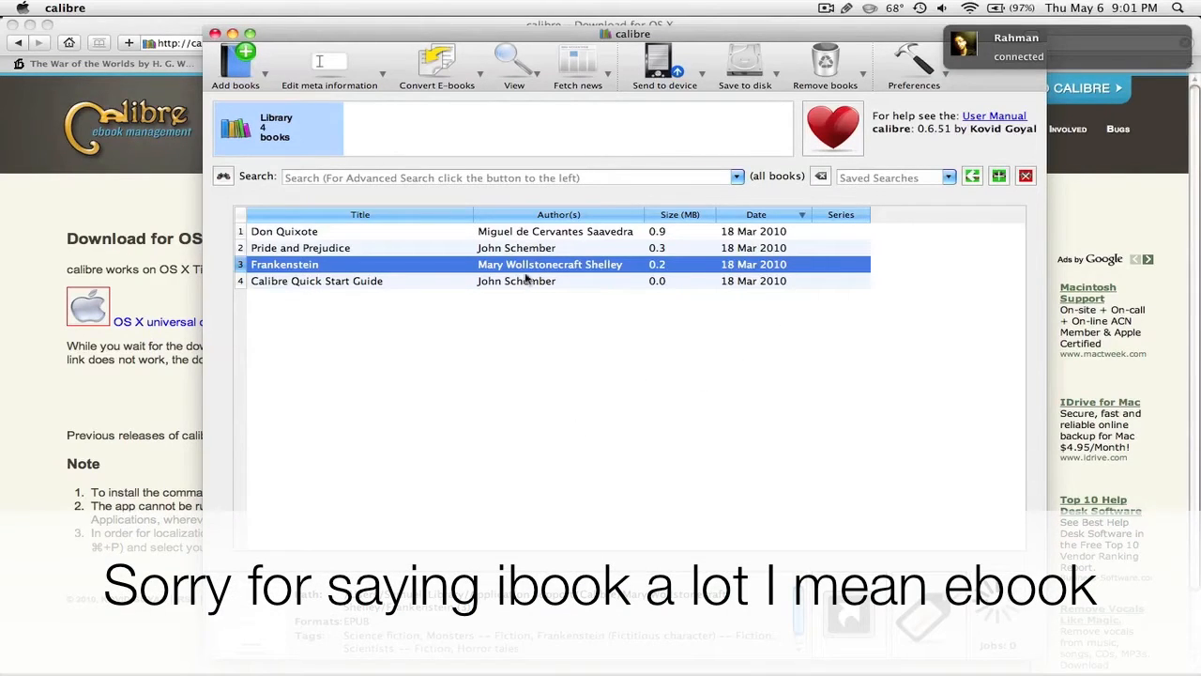
mouse_move(437, 273)
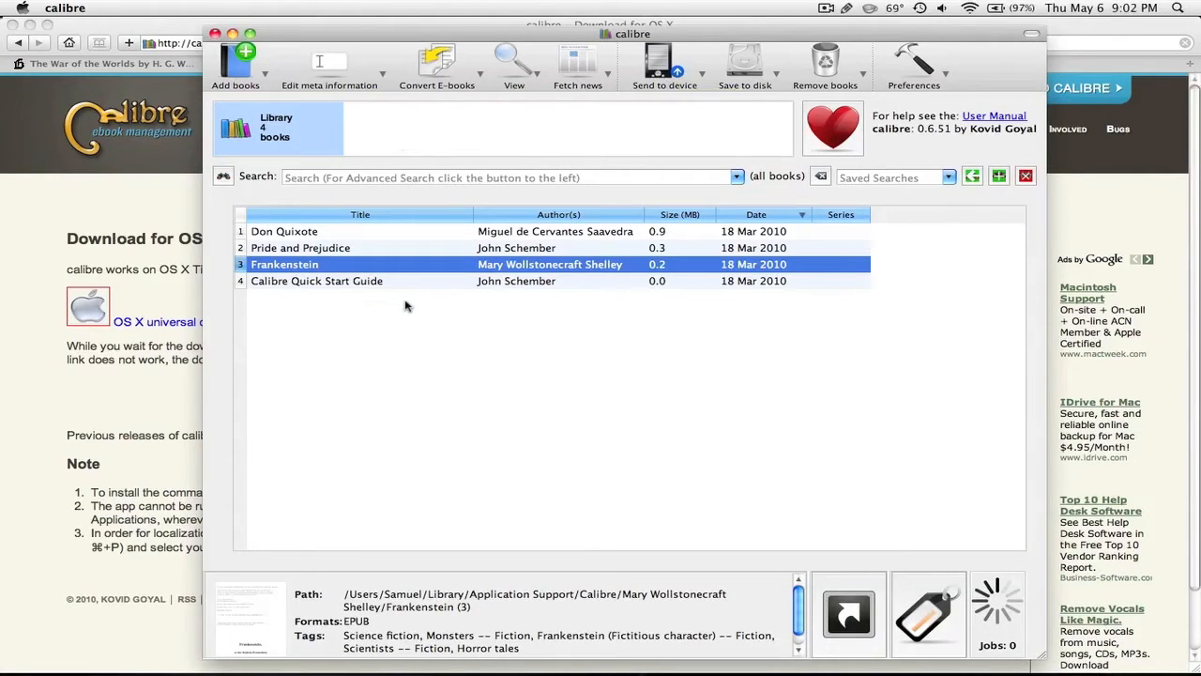
mouse_move(423, 323)
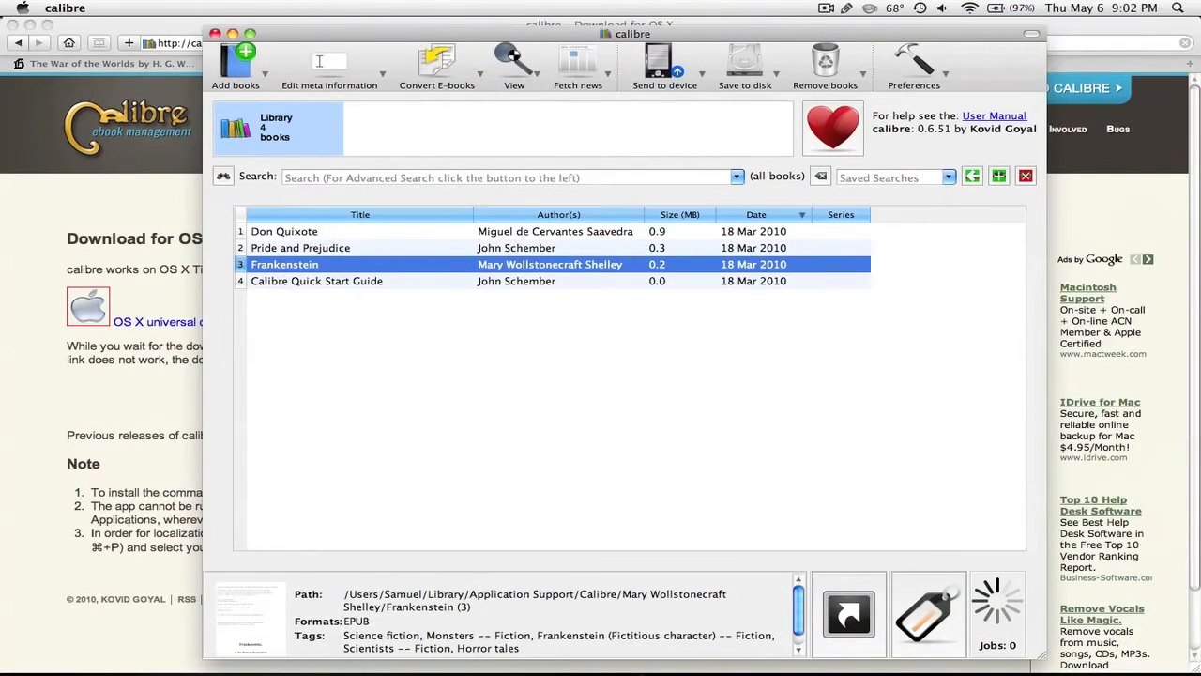
mouse_move(897, 535)
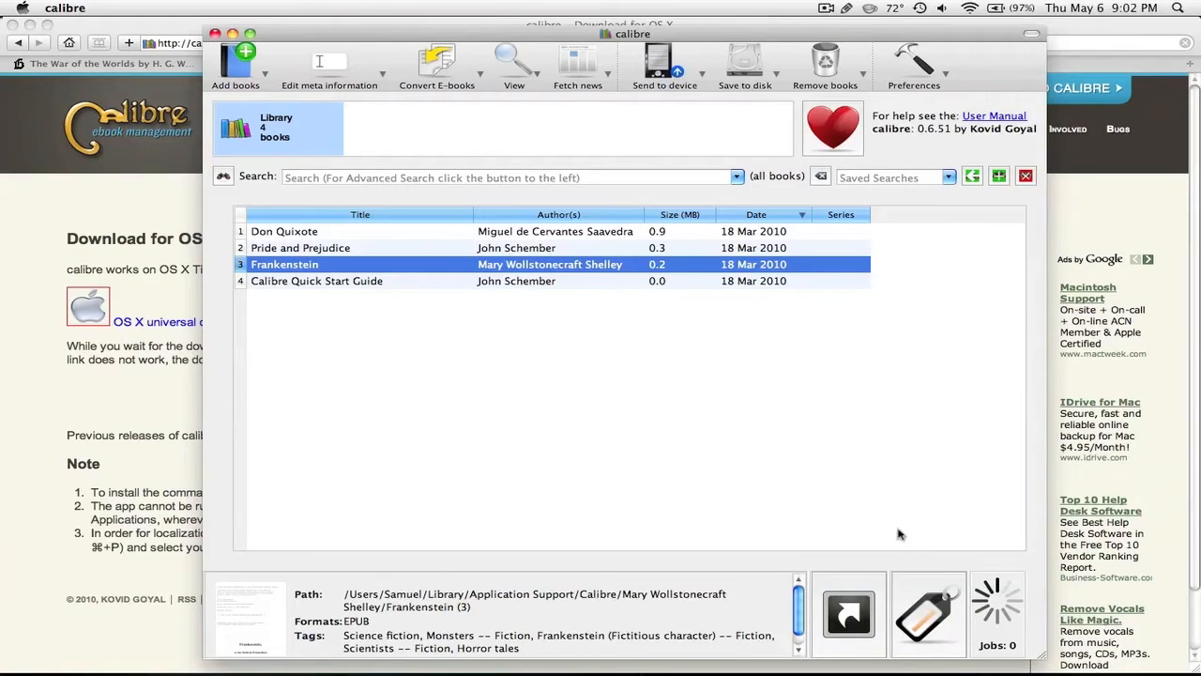
mouse_move(776, 406)
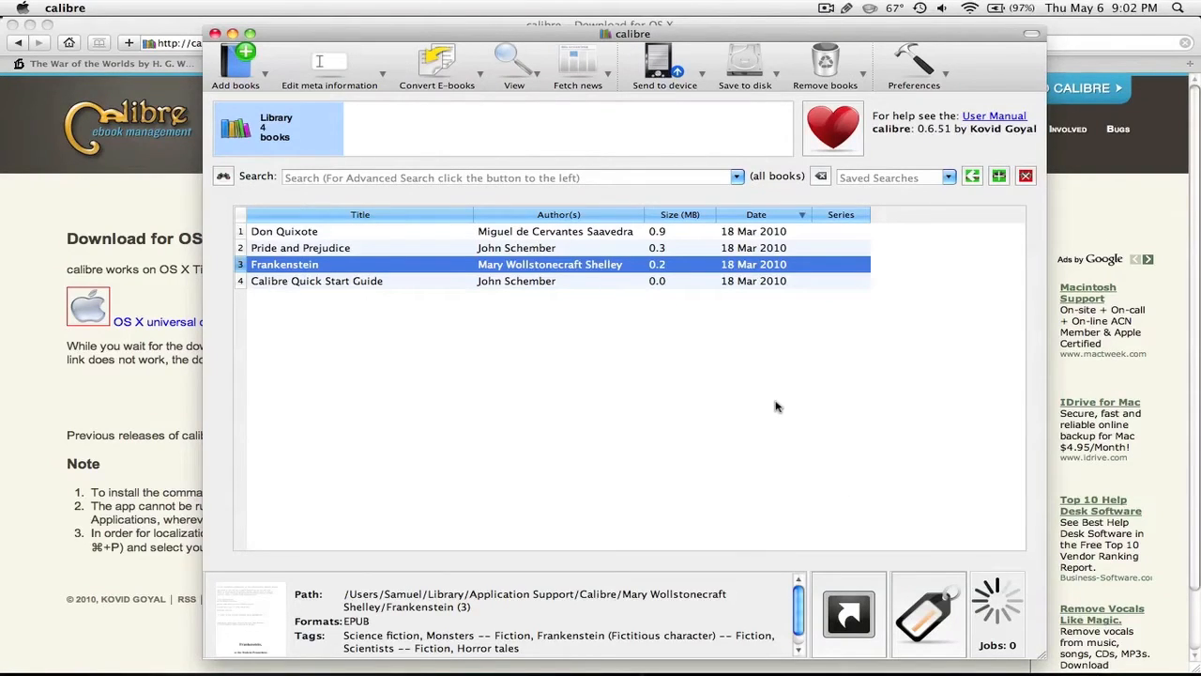
mouse_move(665, 266)
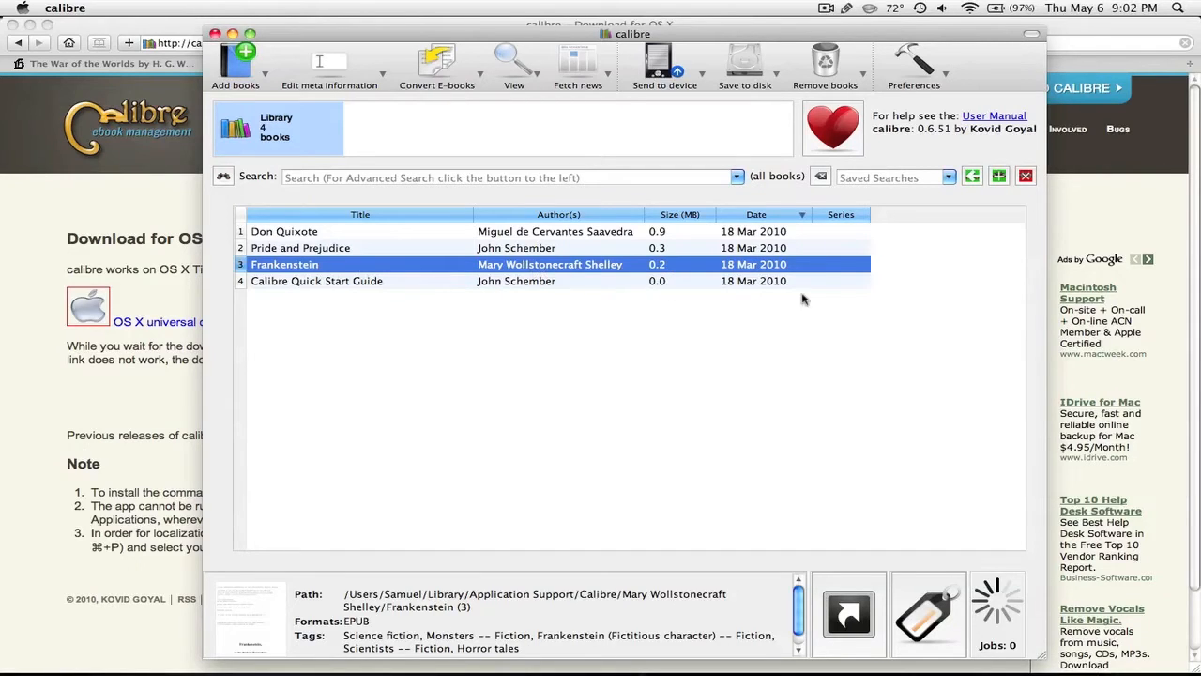
View Mary Shelley's Frankenstein from the library in calibre's Ebook Viewer
left_click(523, 61)
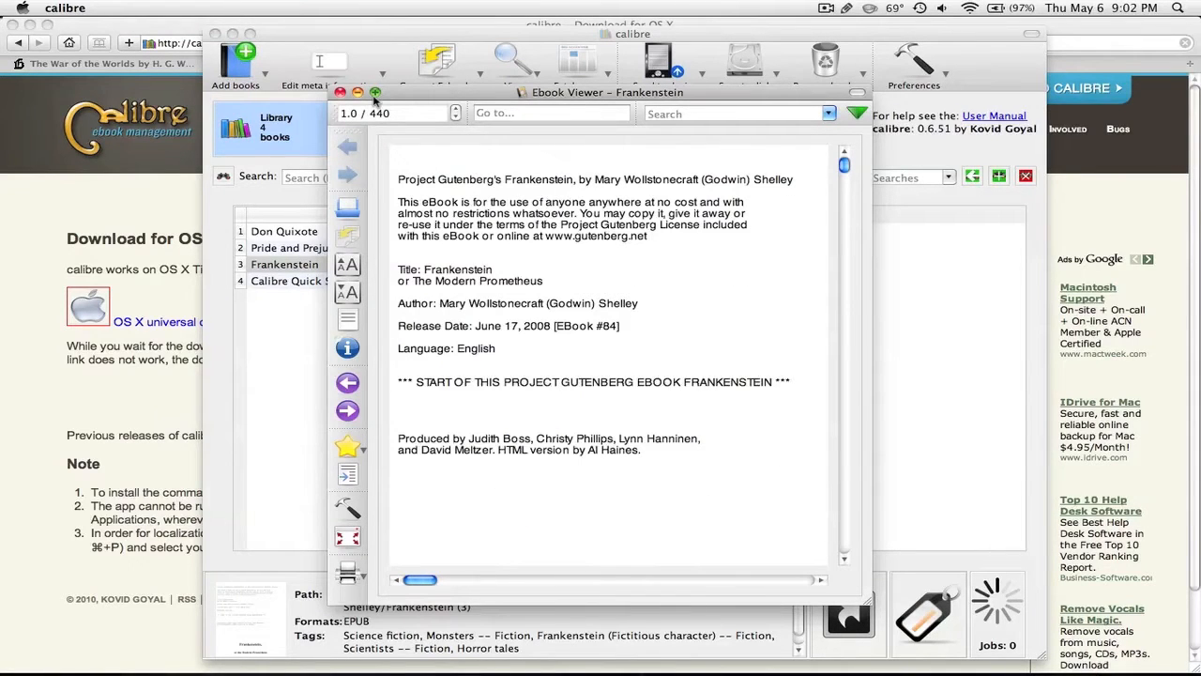
View Frankenstein full screen and increase the font size
left_click(379, 91)
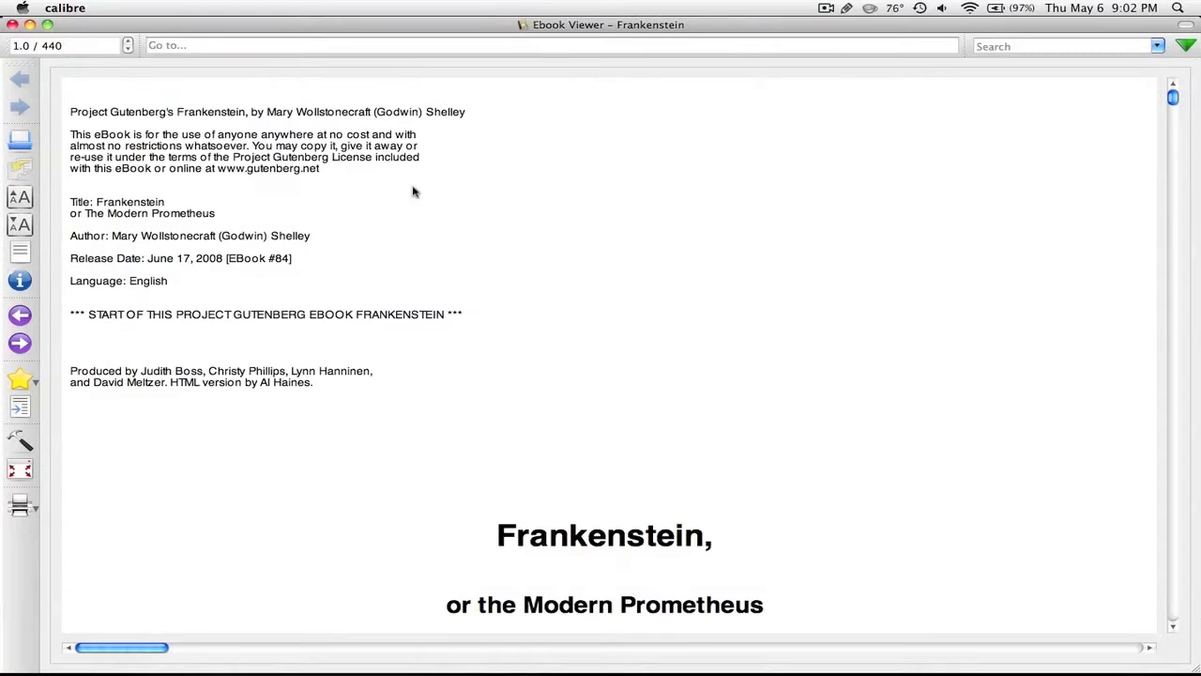
scroll("down", 3)
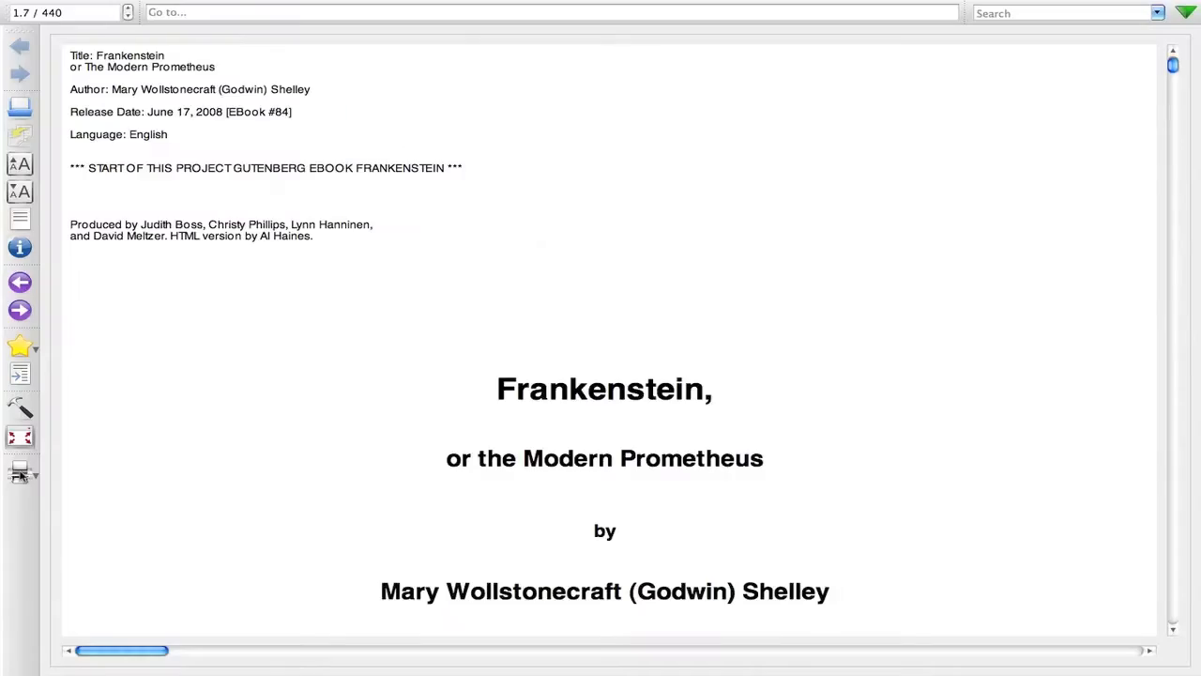
scroll("down", 3)
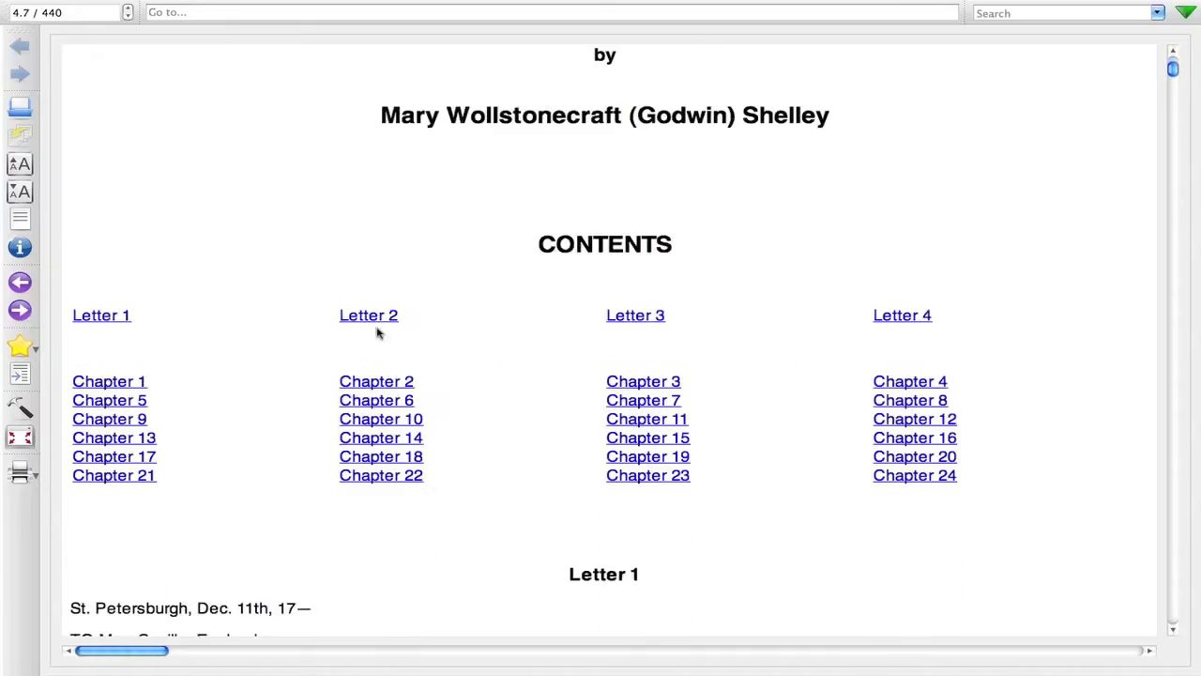
left_click(101, 315)
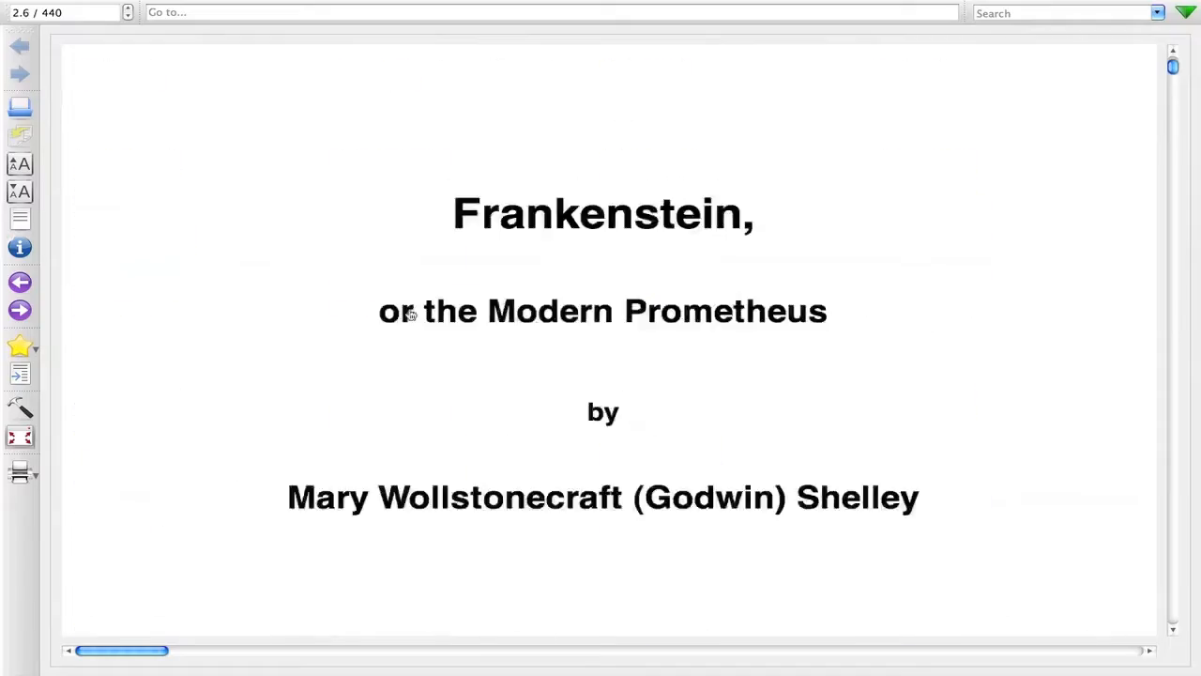
Scroll through Walton's letters to Letter 4, page 22.8 of 440
scroll("down", 3)
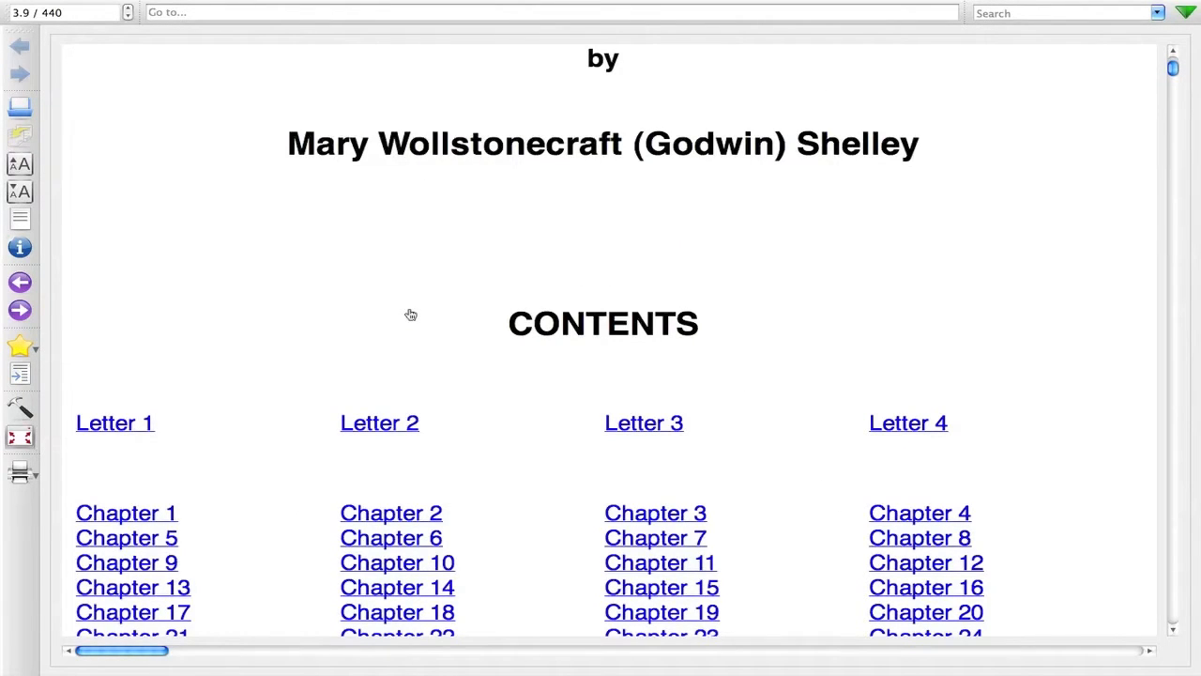
scroll("down", 3)
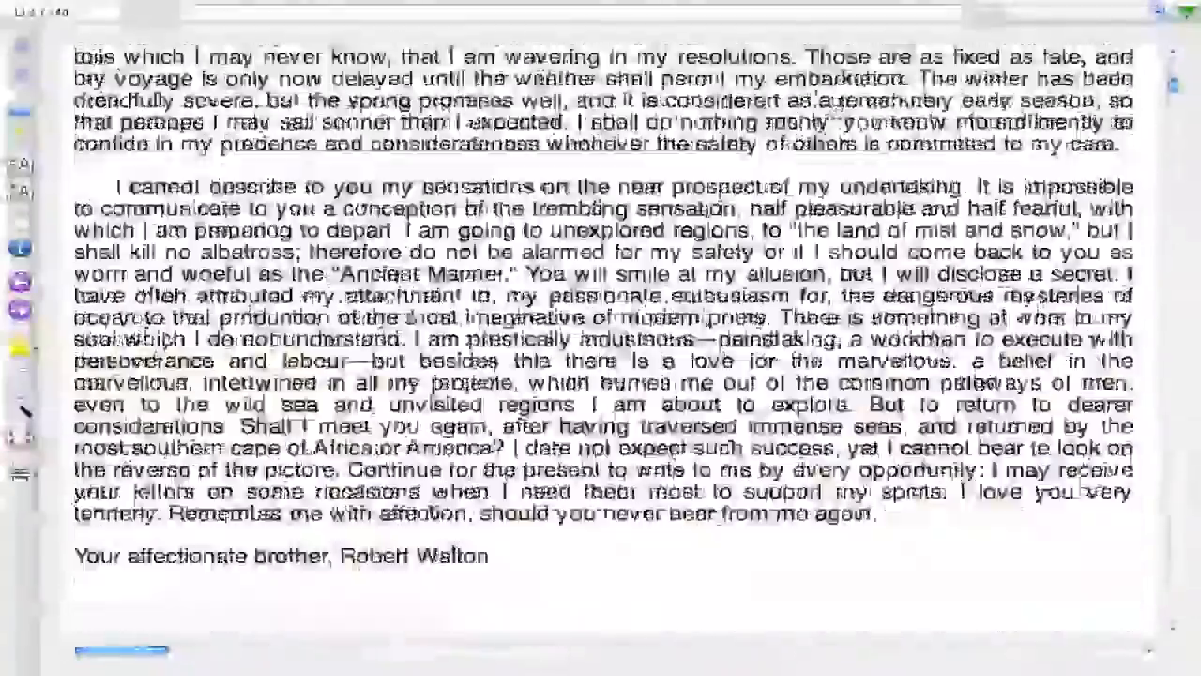
scroll("down", 3)
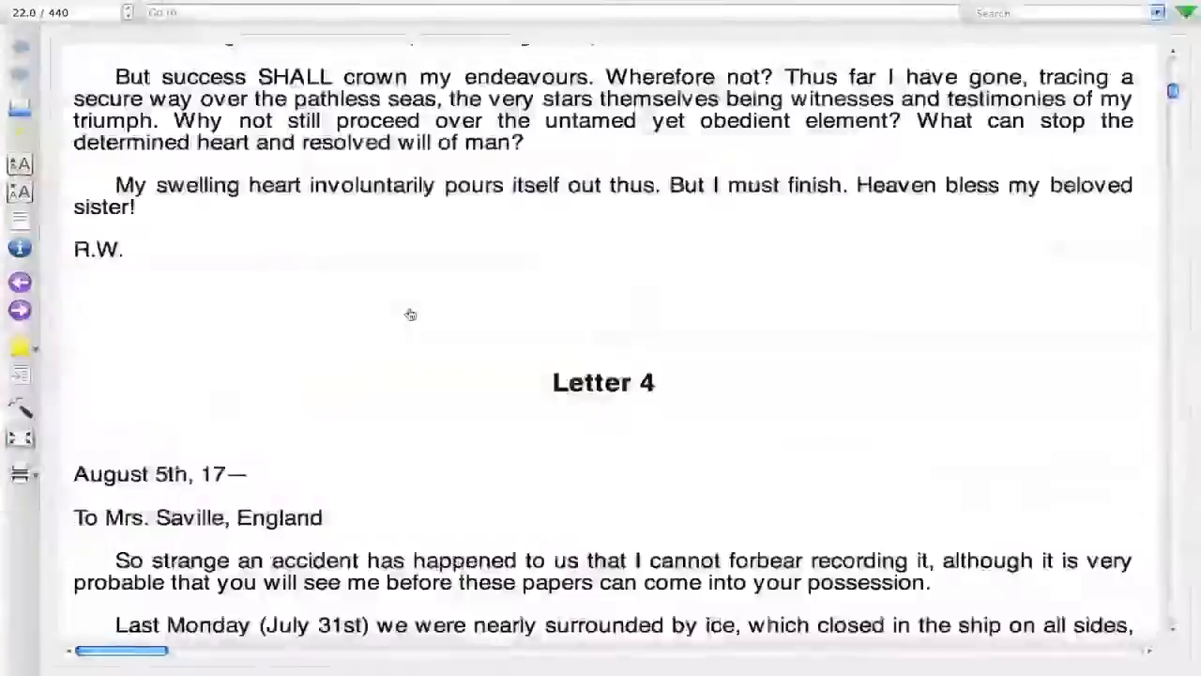
scroll("down", 3)
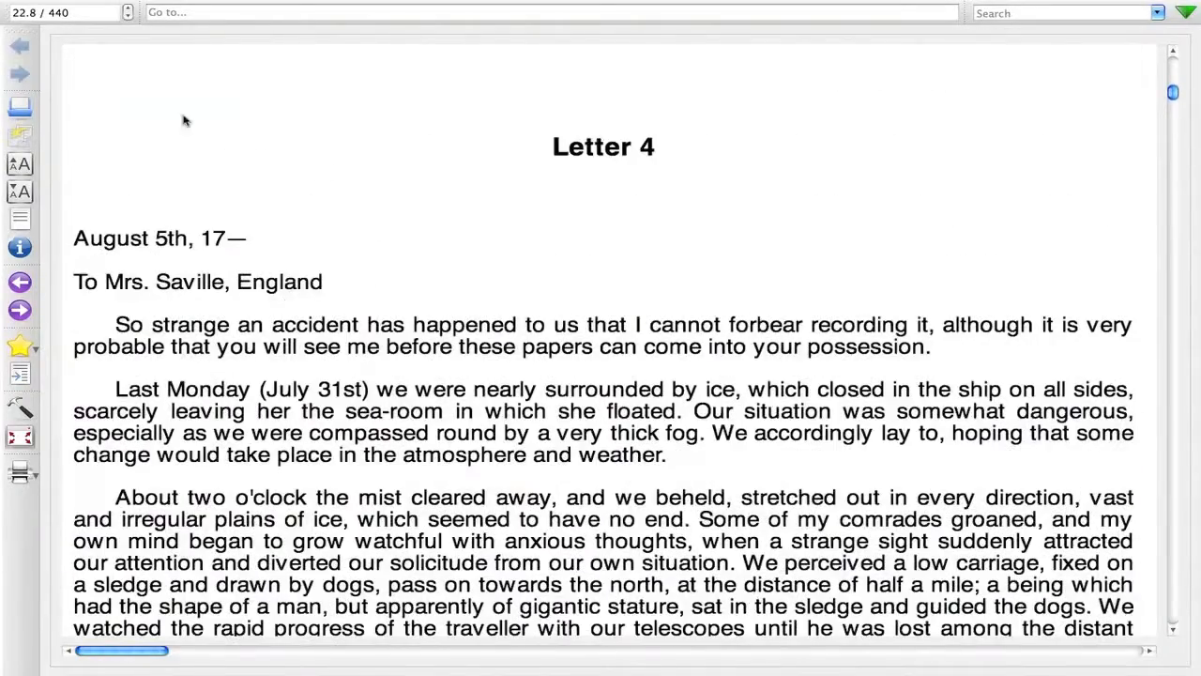
mouse_move(282, 137)
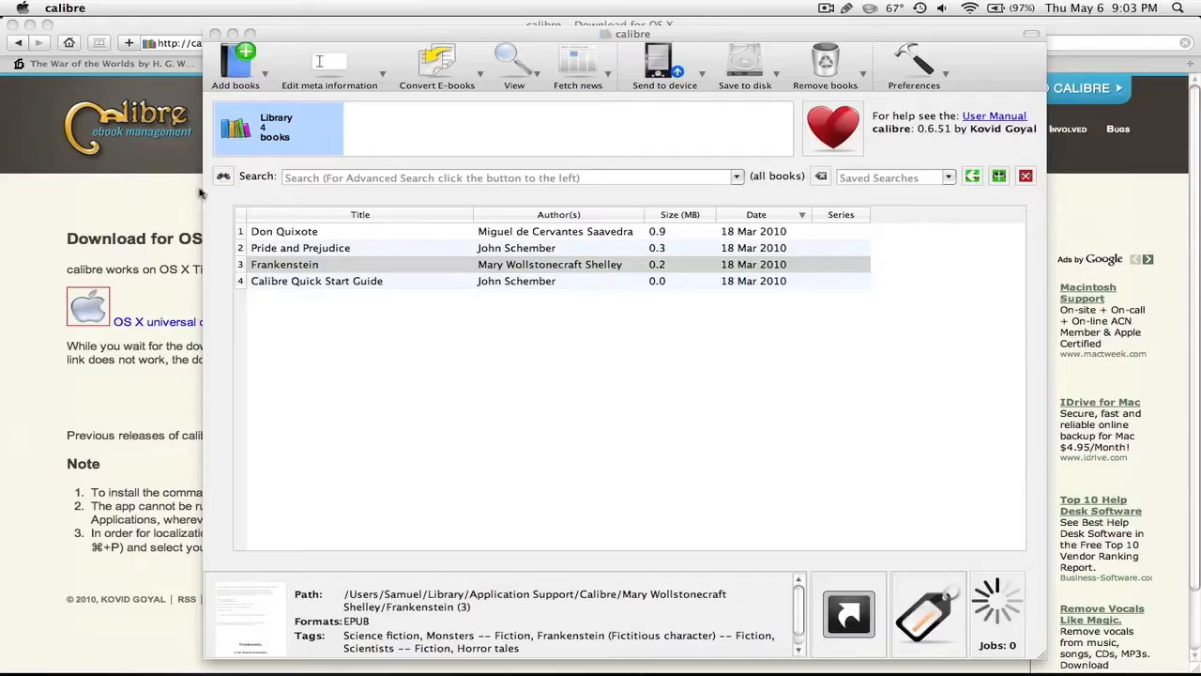
double_click(284, 264)
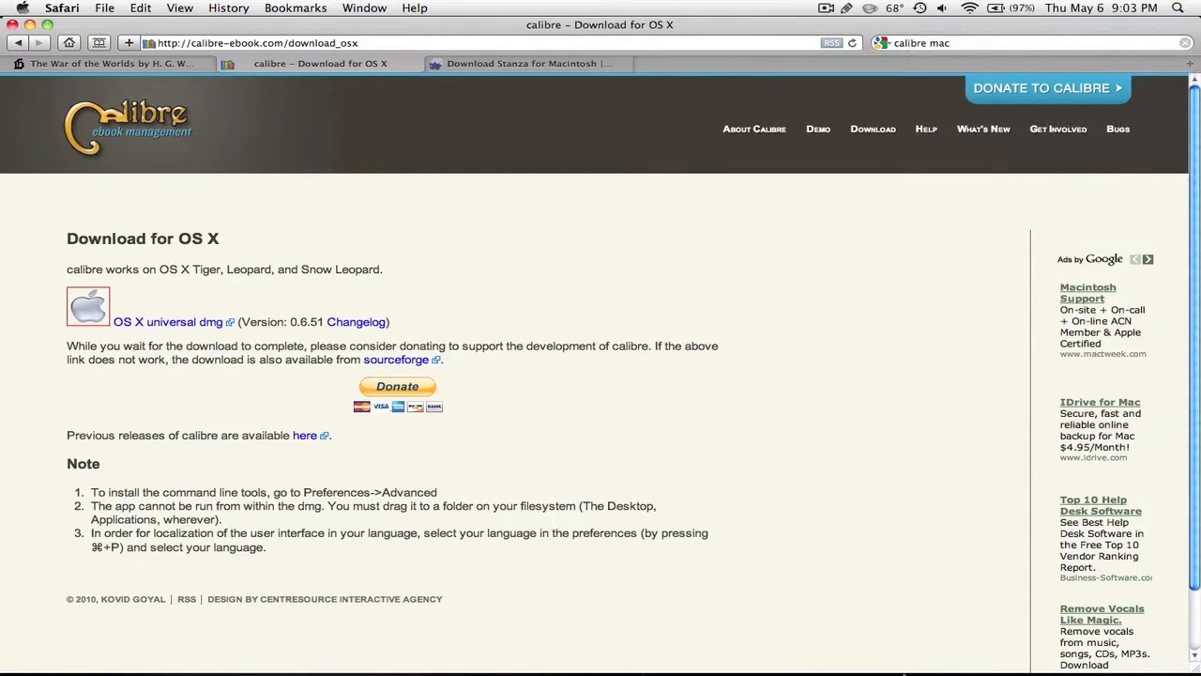
mouse_move(941, 643)
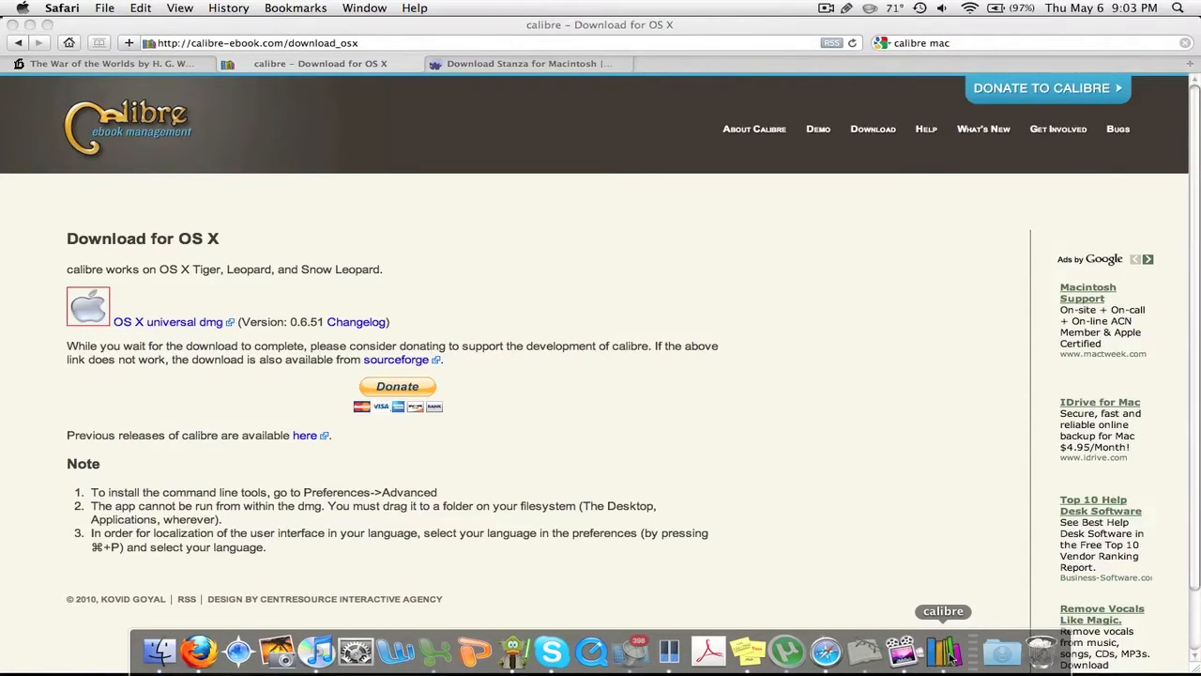
left_click(942, 644)
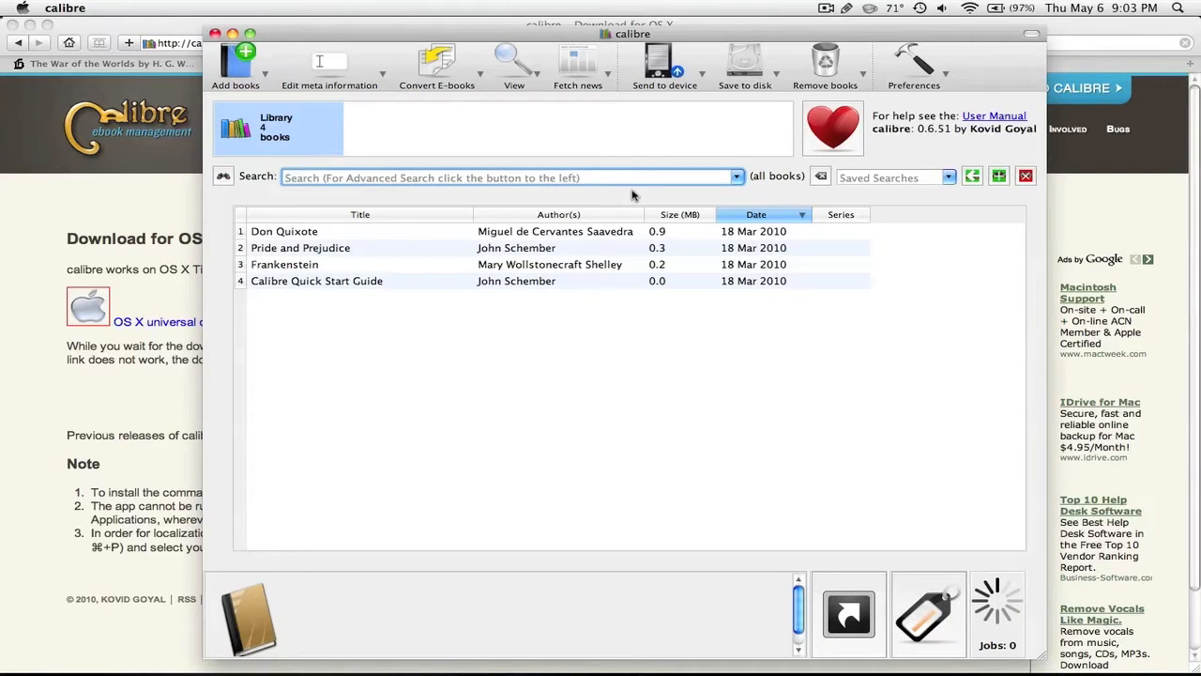
mouse_move(614, 194)
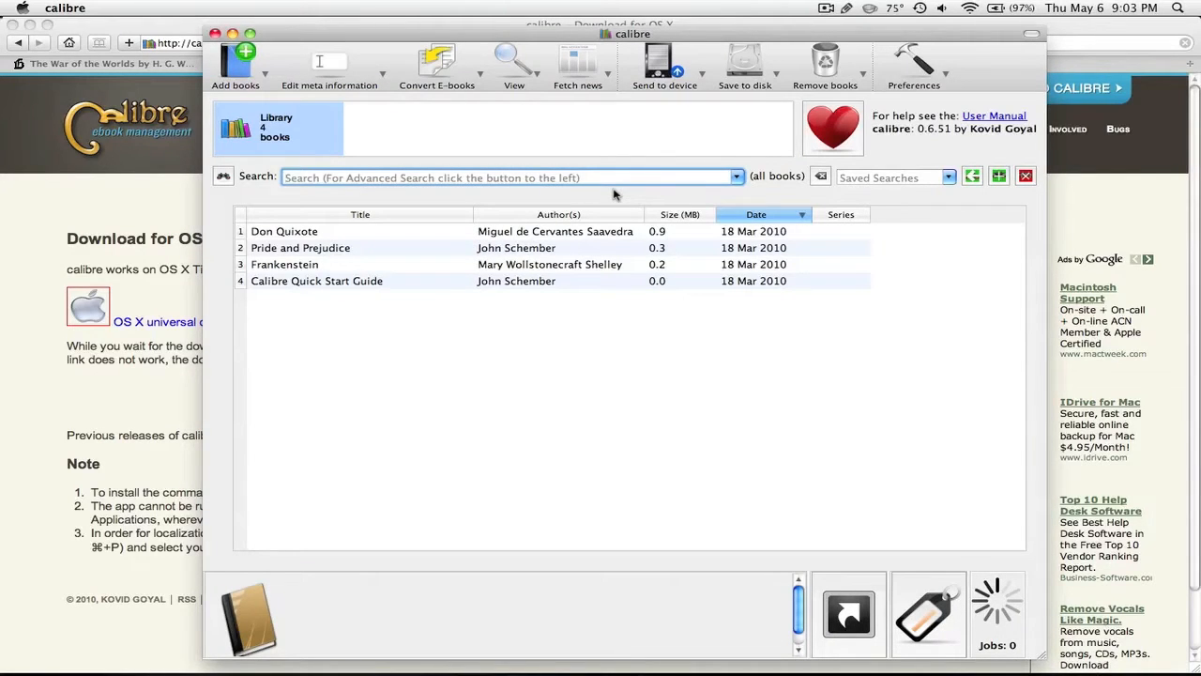
mouse_move(963, 77)
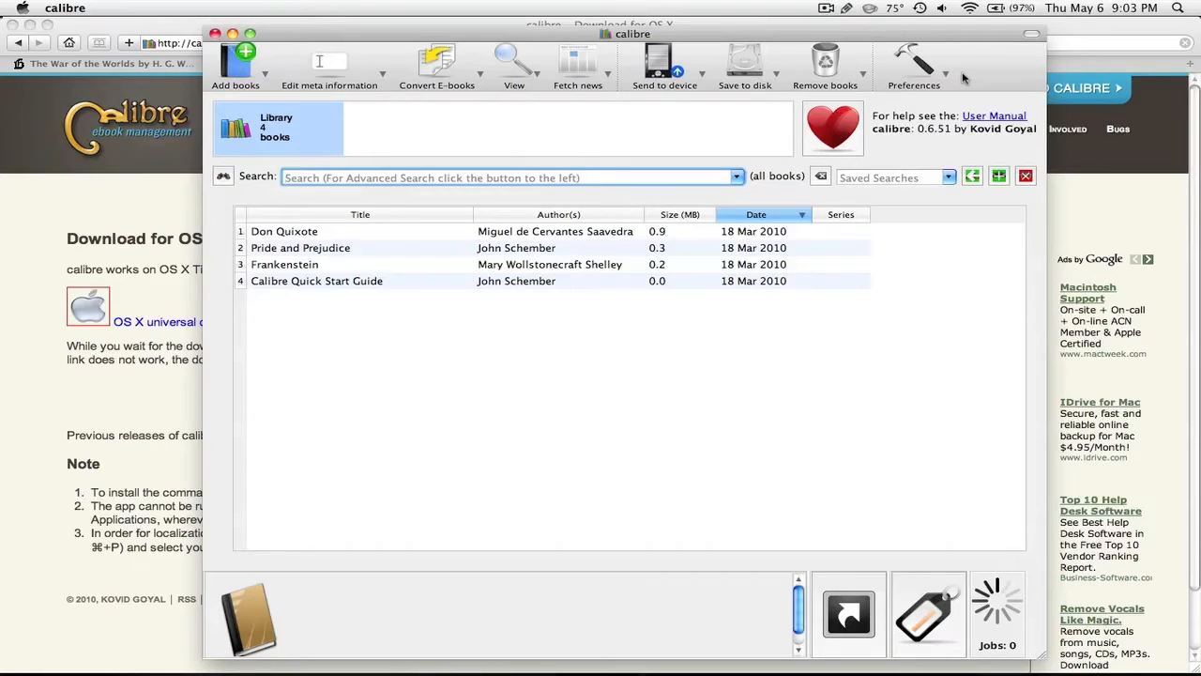
mouse_move(422, 258)
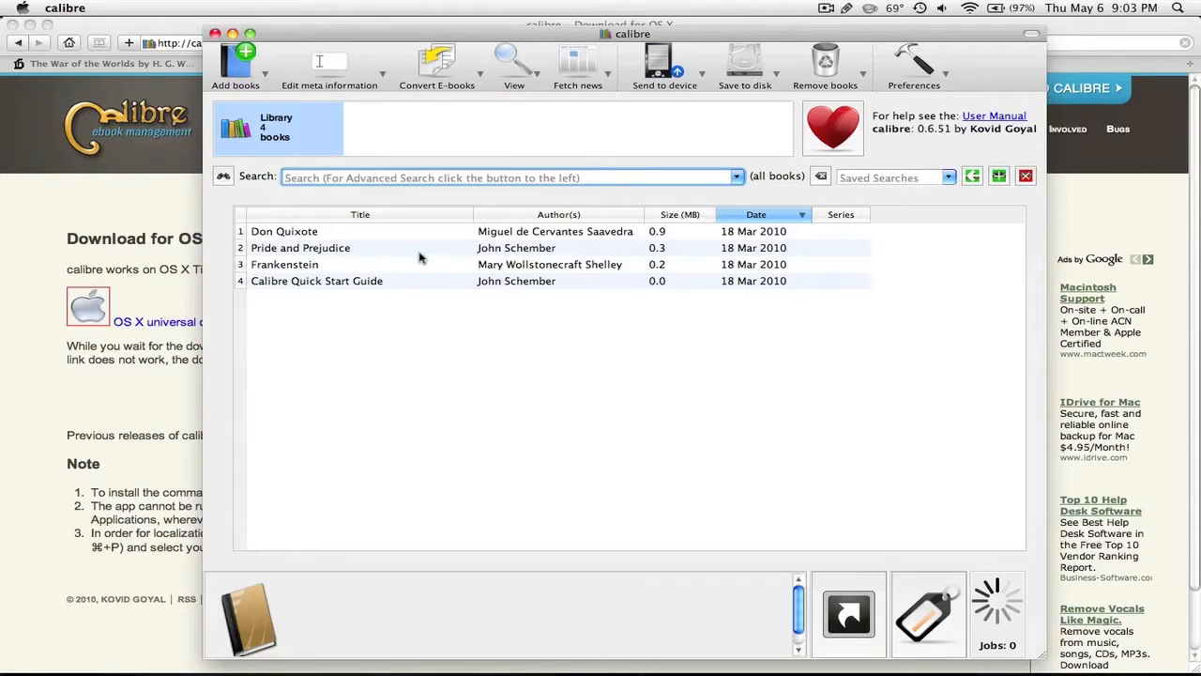
left_click(285, 264)
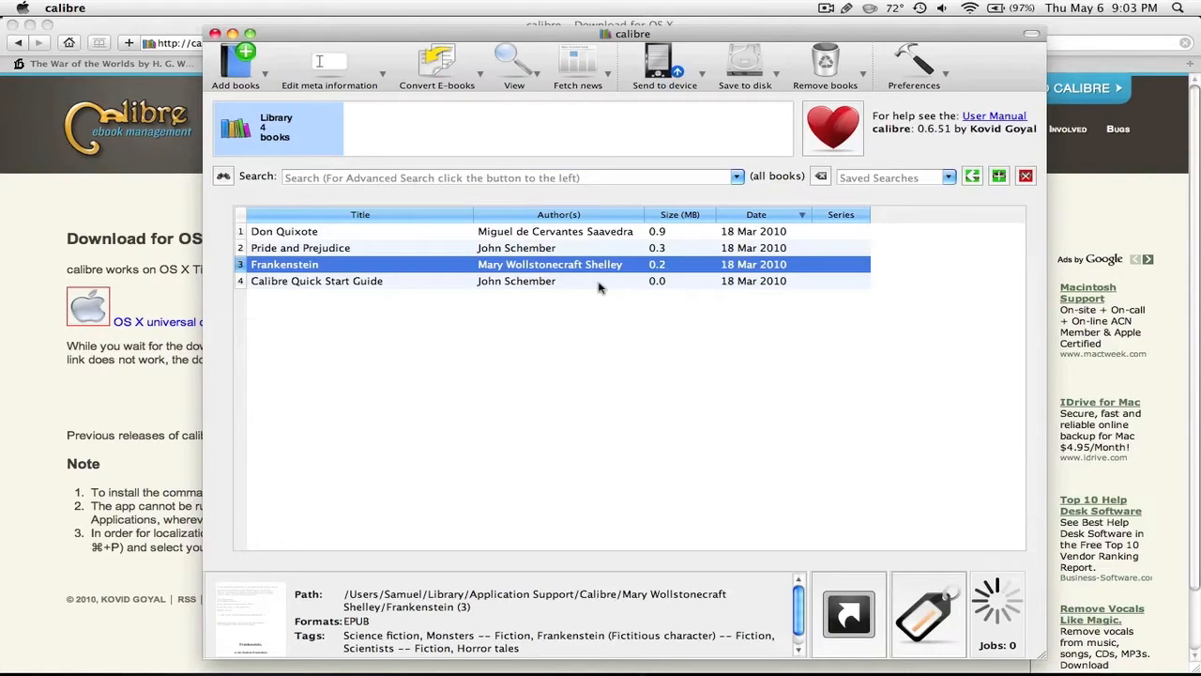
left_click(514, 61)
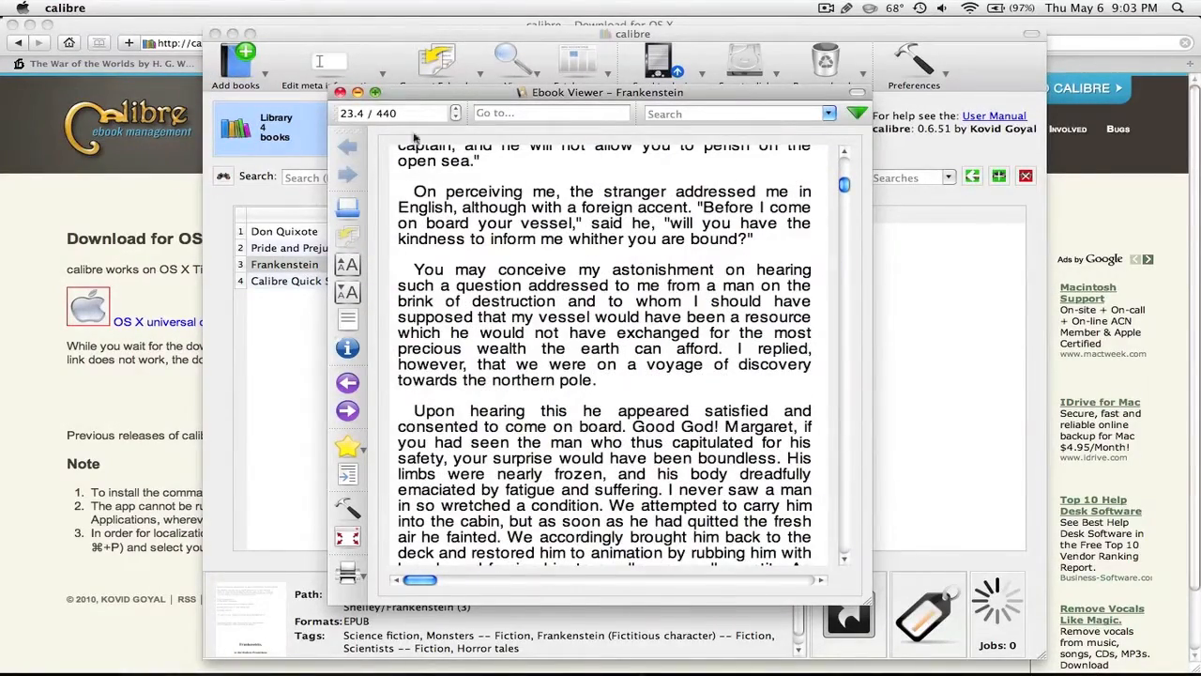
left_click(374, 92)
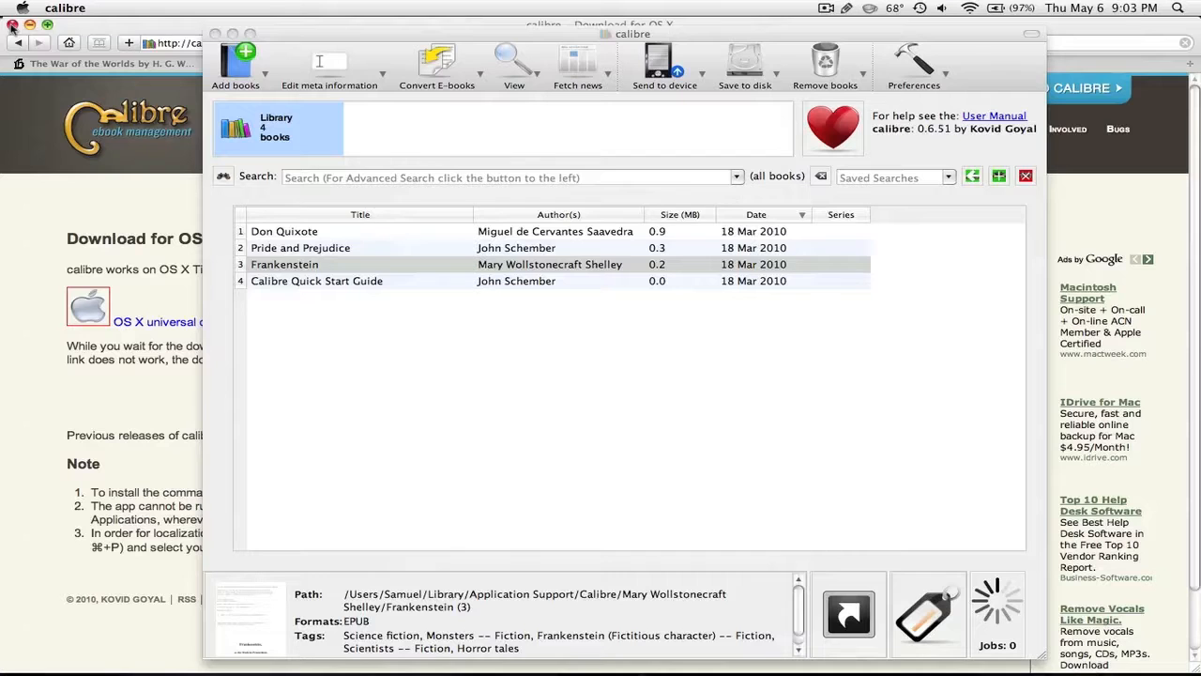
Close calibre and scroll Lexcycle's Stanza for Macintosh page to the installation instructions
left_click(284, 263)
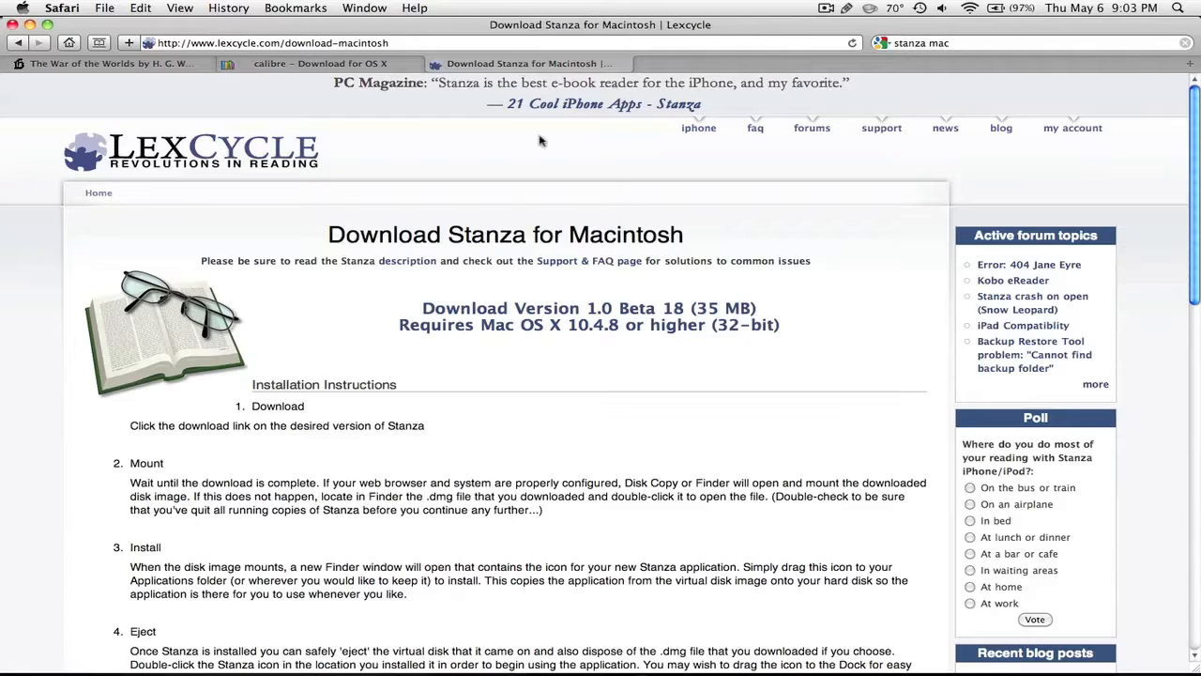
mouse_move(344, 280)
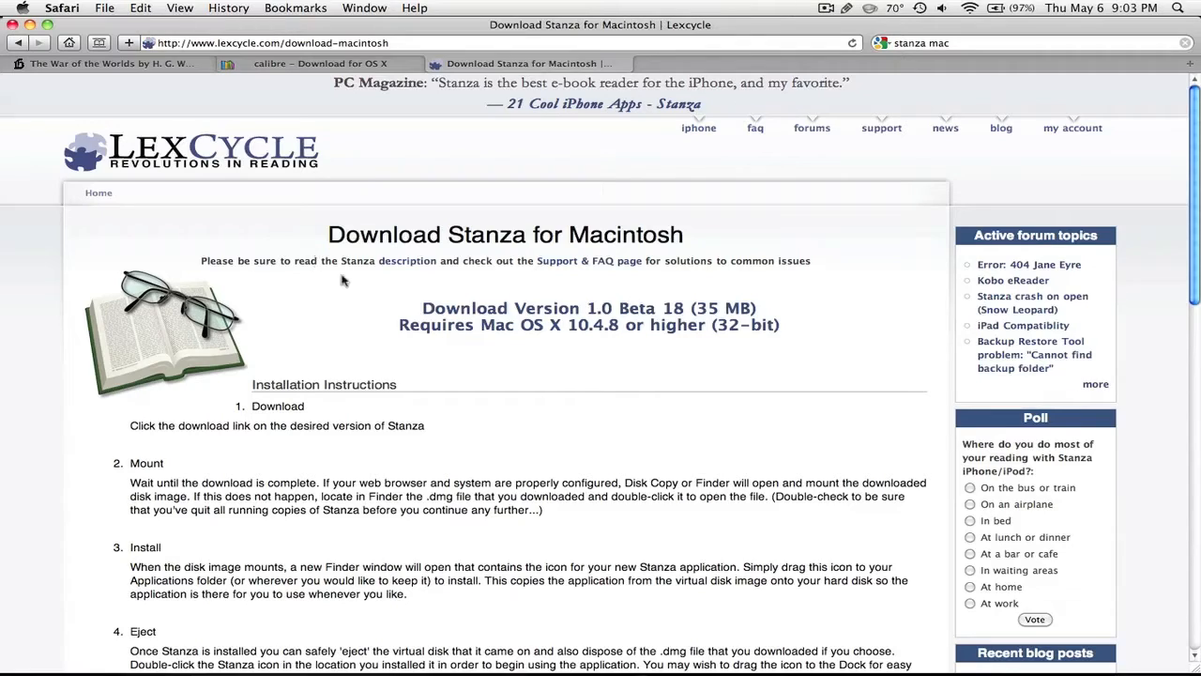
scroll("down", 3)
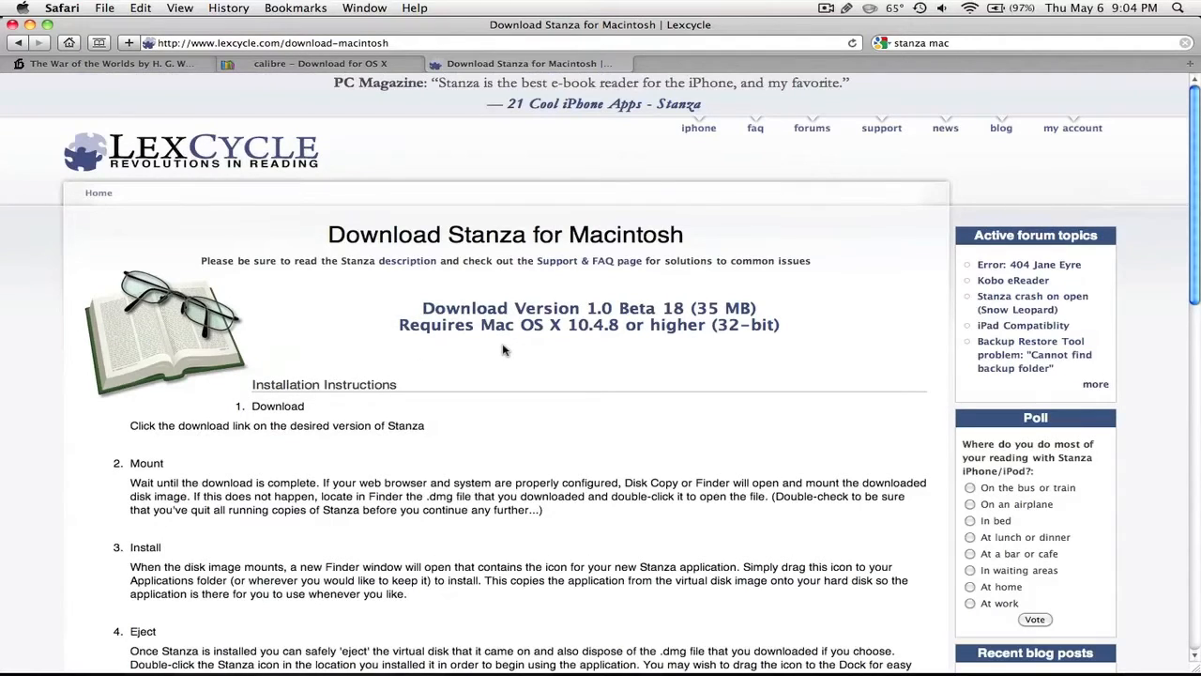
mouse_move(447, 373)
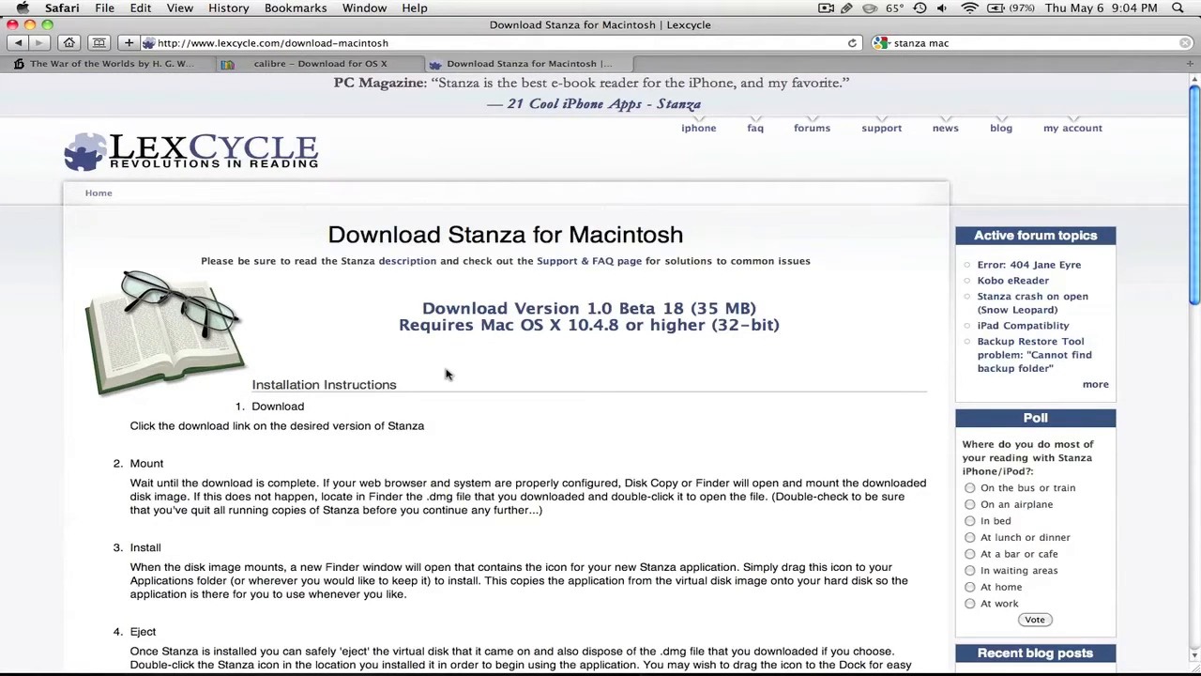
mouse_move(276, 348)
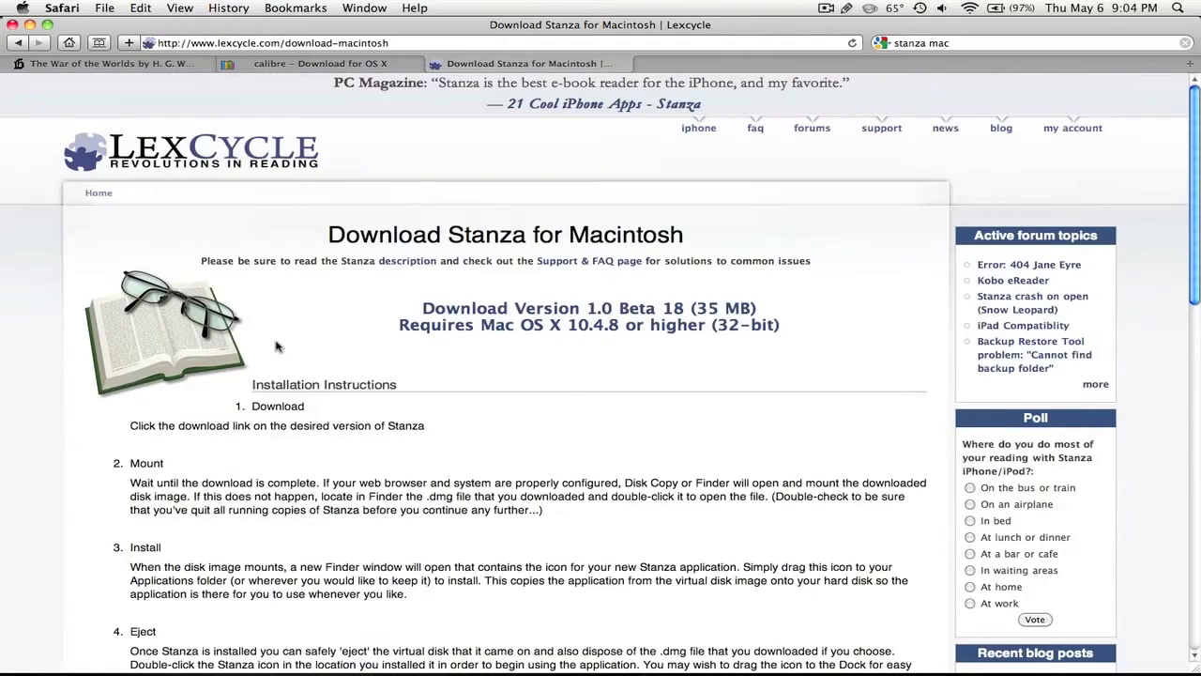
mouse_move(528, 310)
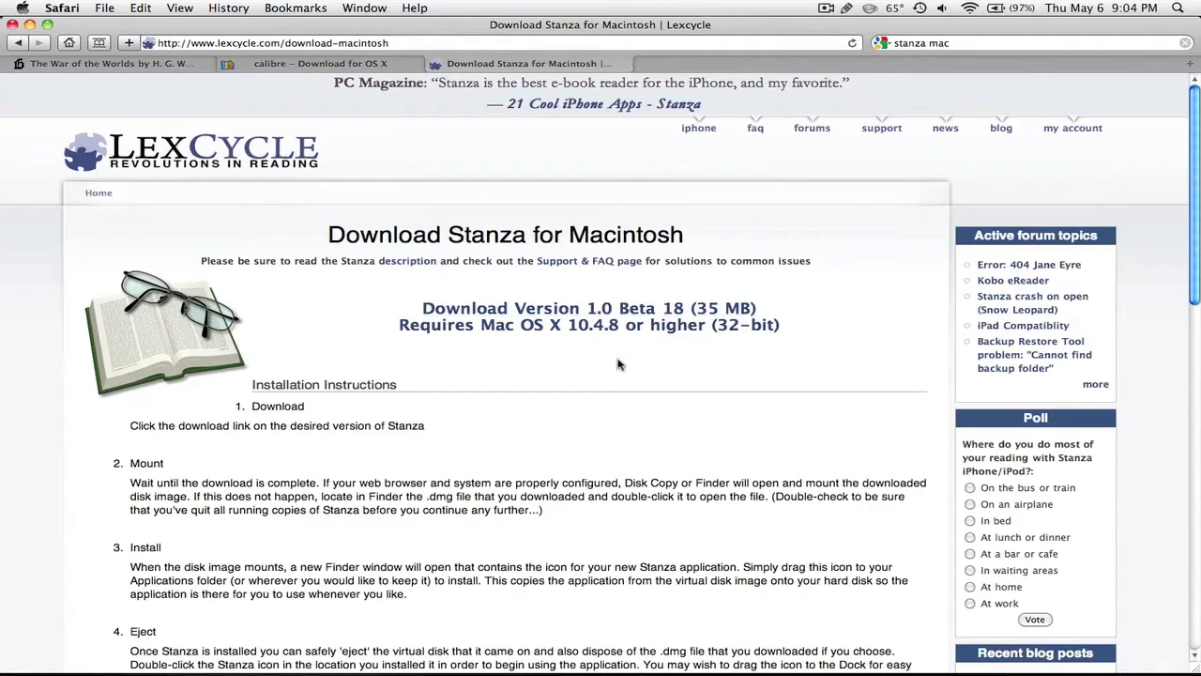
mouse_move(662, 423)
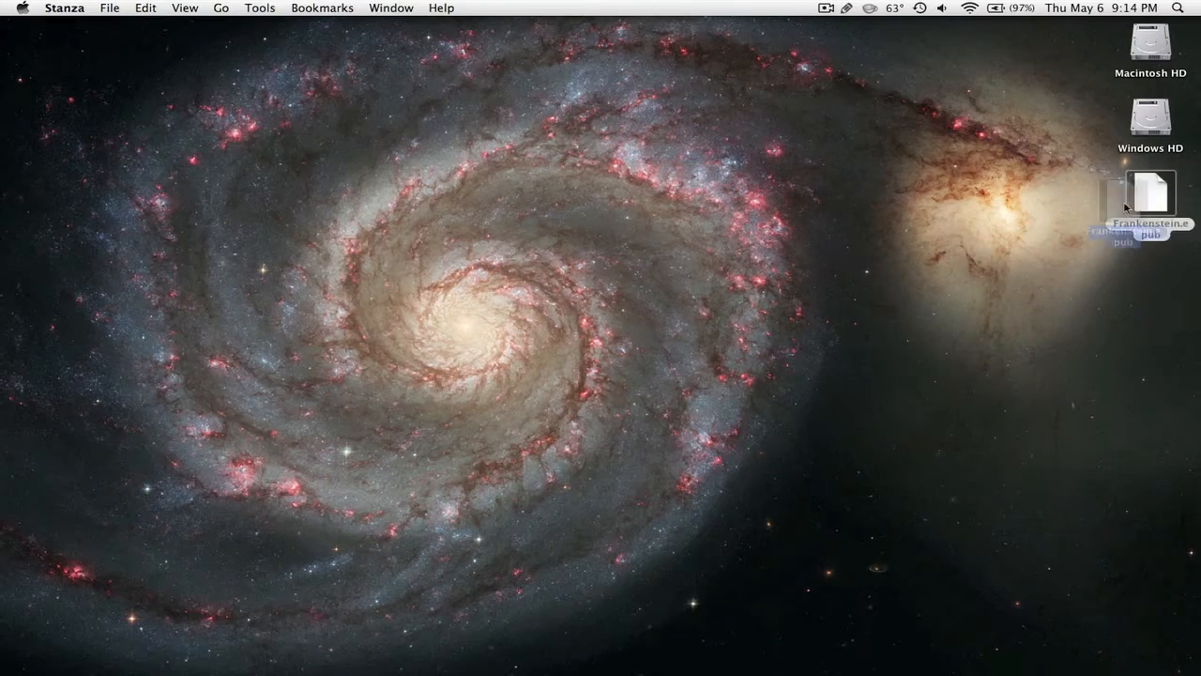
Open Frankenstein.epub in Stanza, showing title page, contents and Letter 1
double_click(1156, 192)
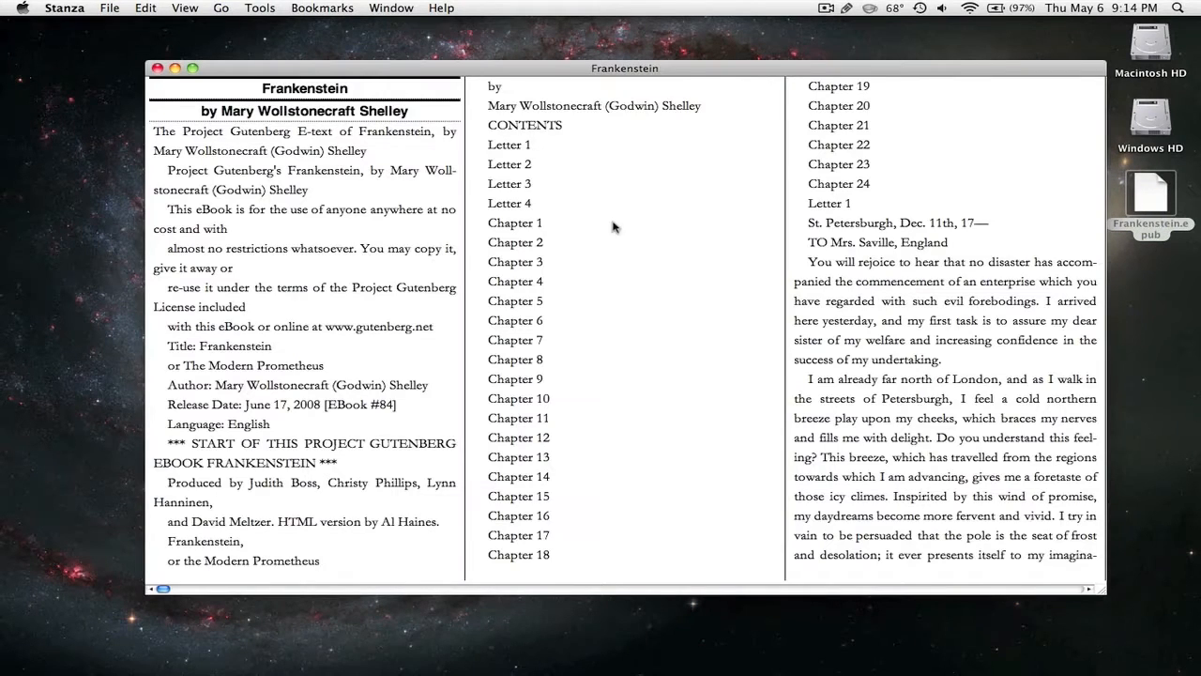
mouse_move(527, 178)
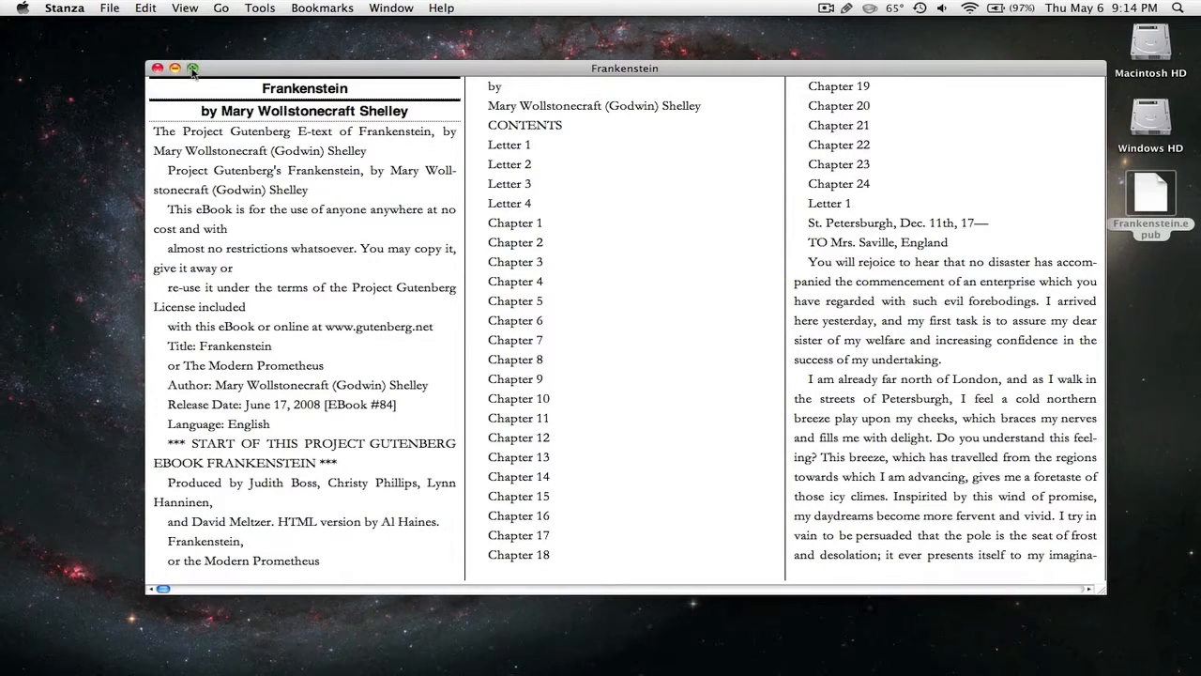
left_click(185, 7)
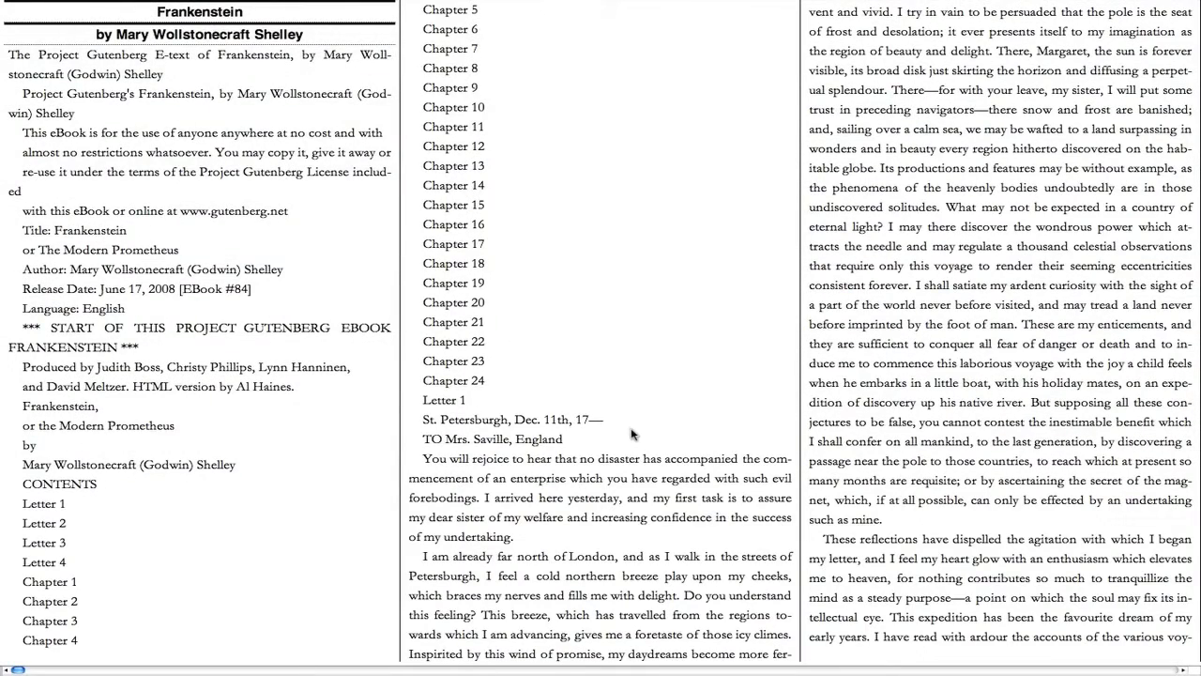
mouse_move(624, 434)
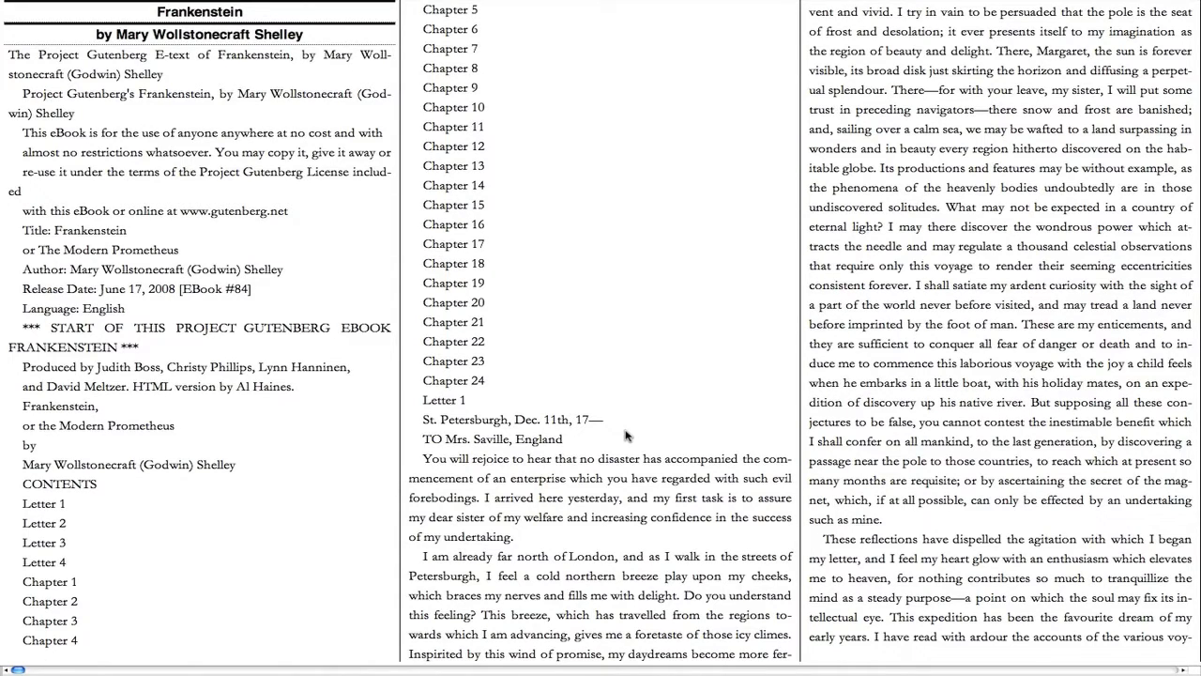
mouse_move(638, 440)
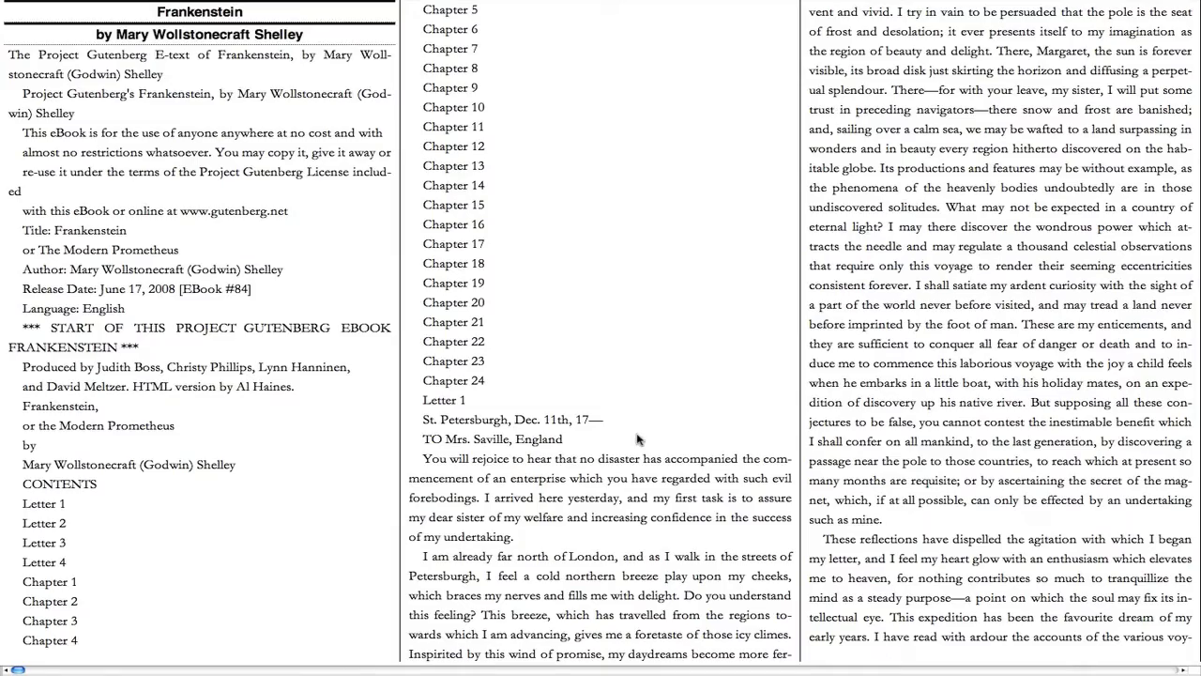
mouse_move(1055, 655)
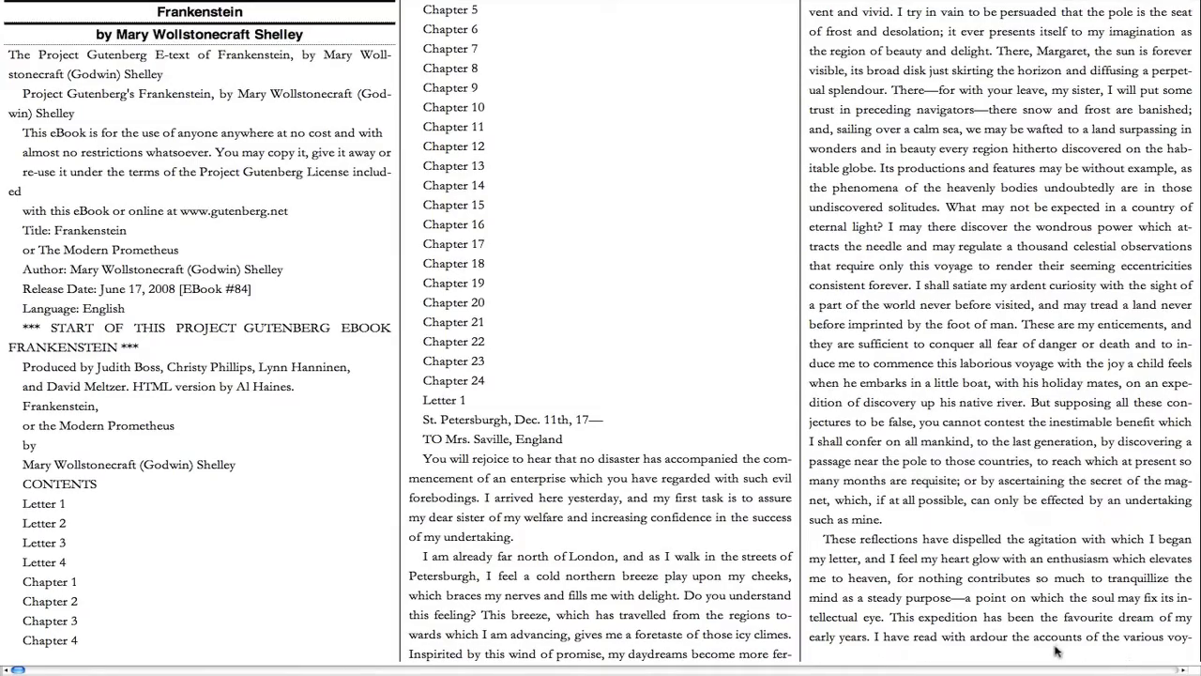
scroll("down", 3)
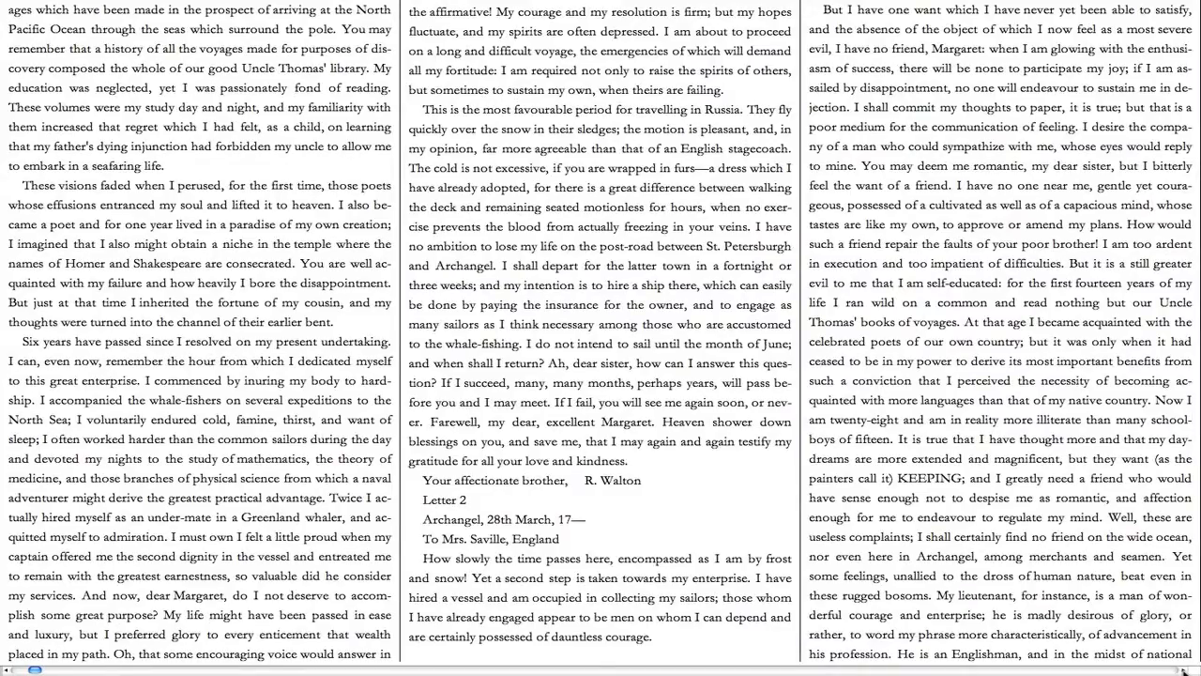
scroll("down", 3)
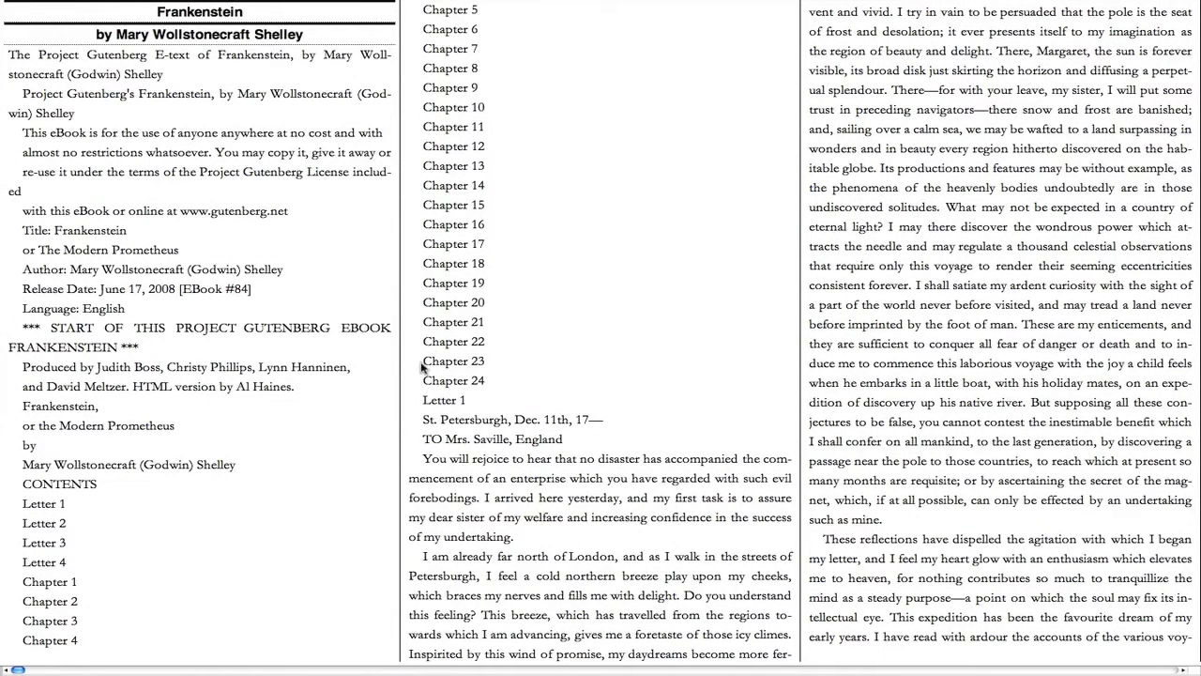
mouse_move(33, 665)
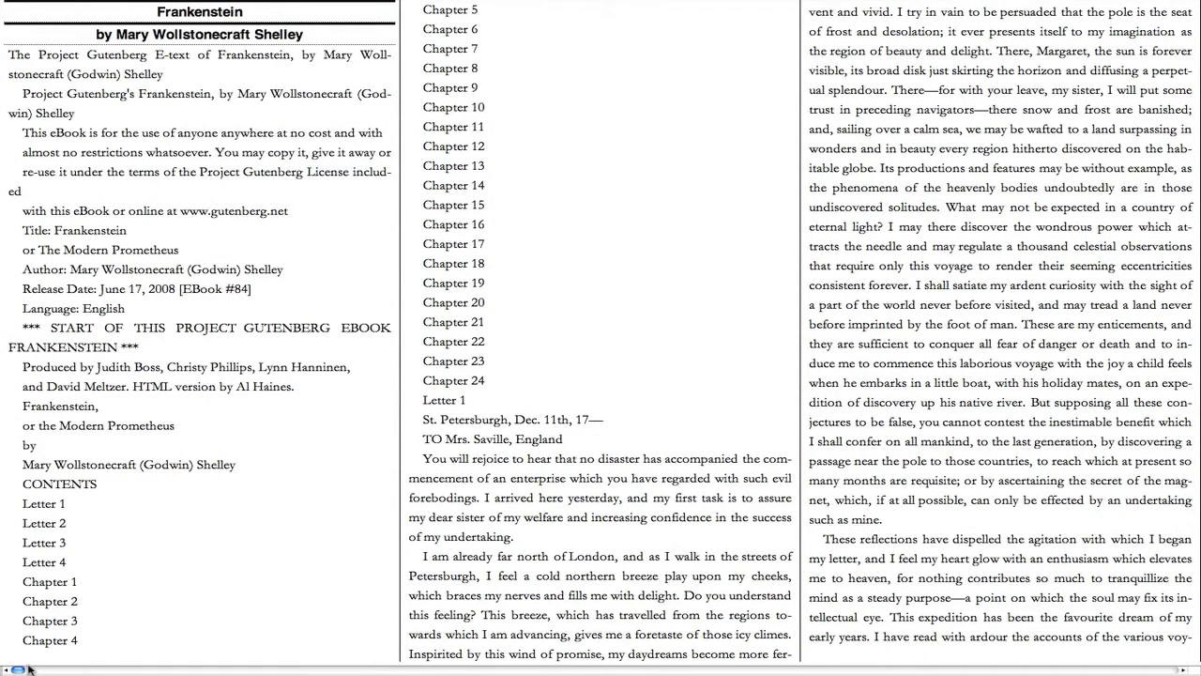
mouse_move(186, 630)
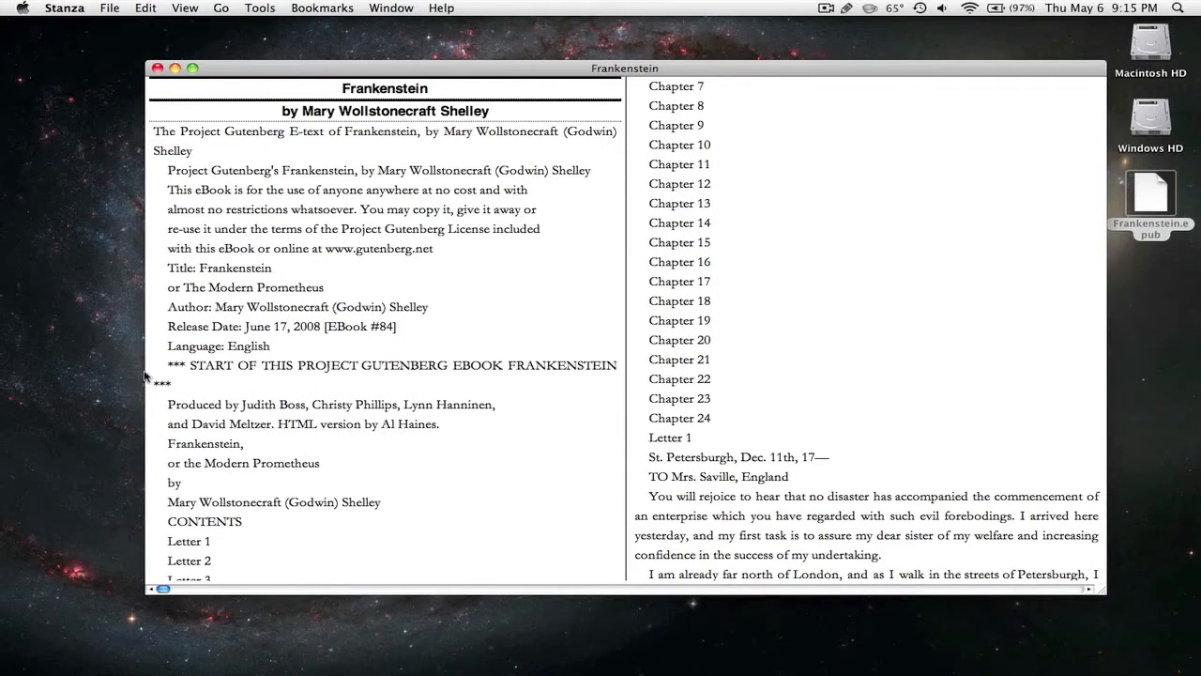
Browse Stanza's View, Layout, Go, Tools and Window menus
left_click(185, 7)
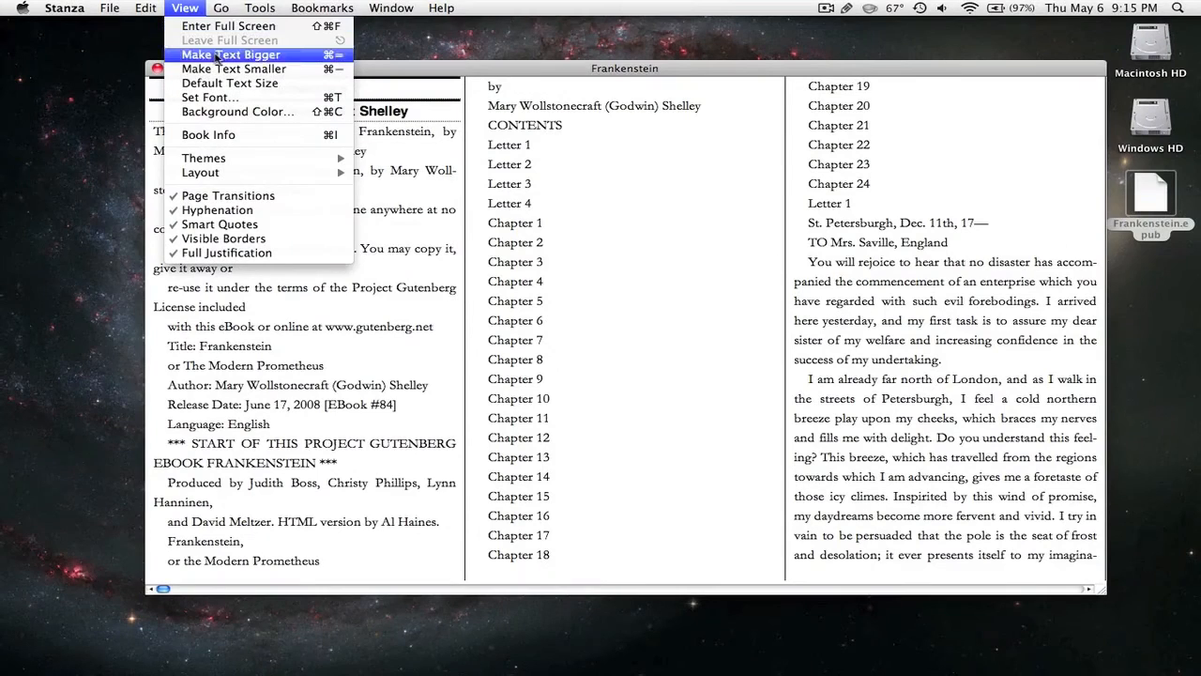
mouse_move(237, 111)
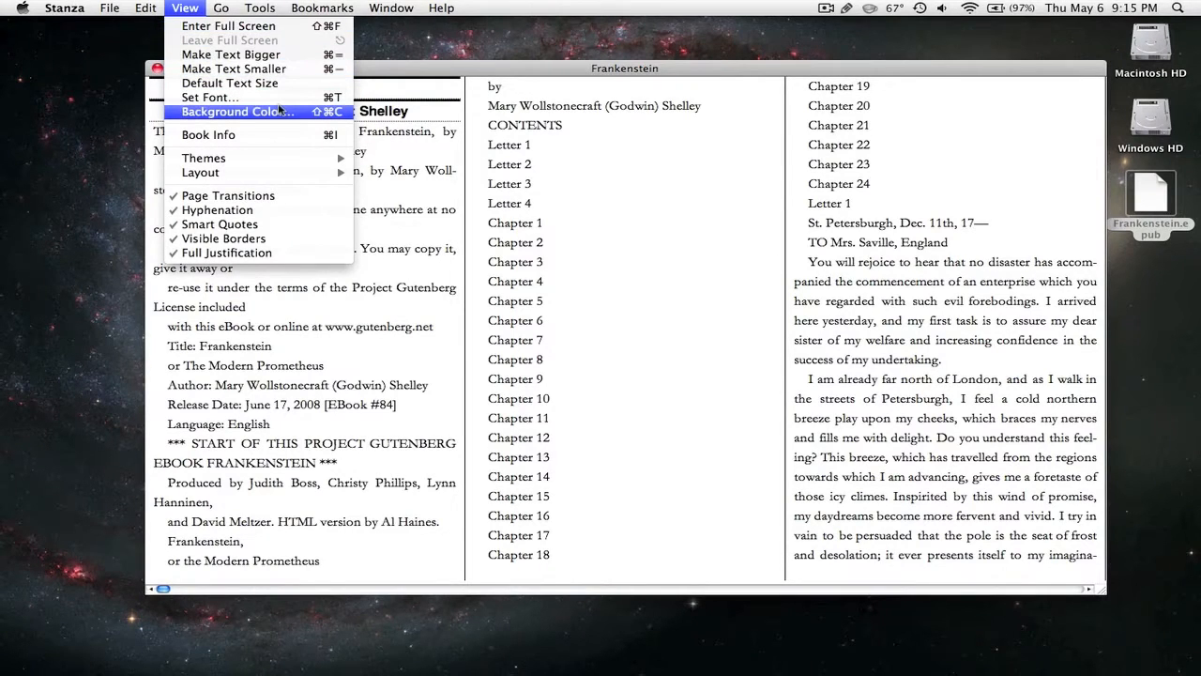
mouse_move(208, 134)
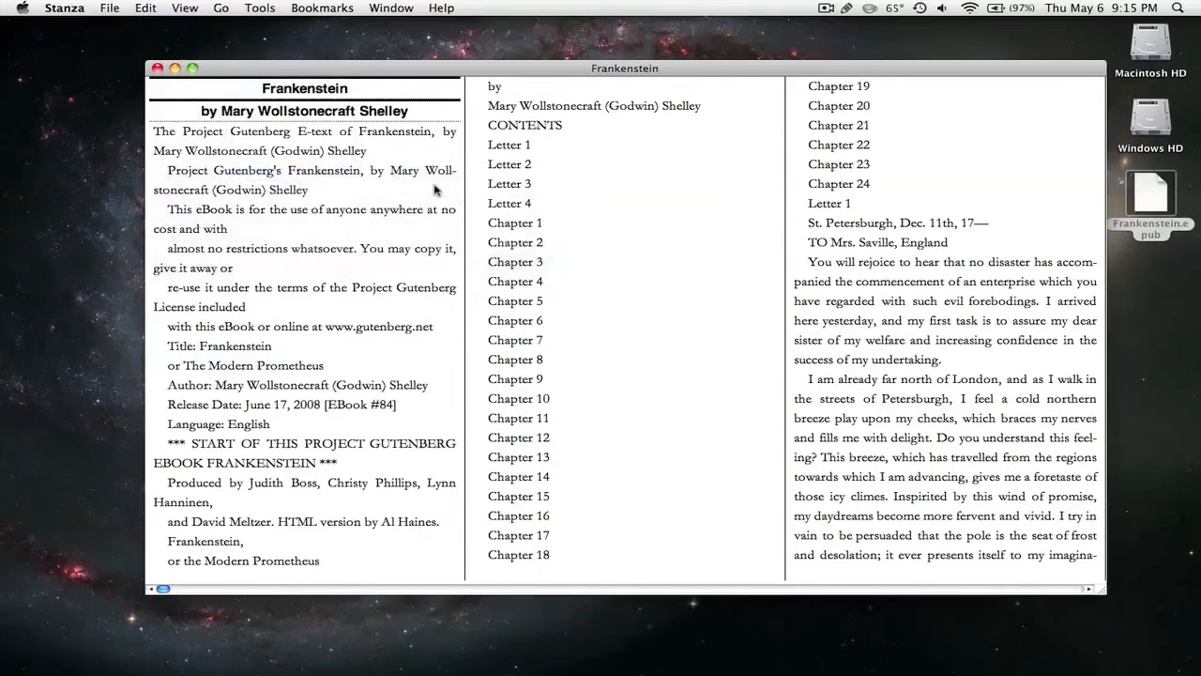
left_click(184, 8)
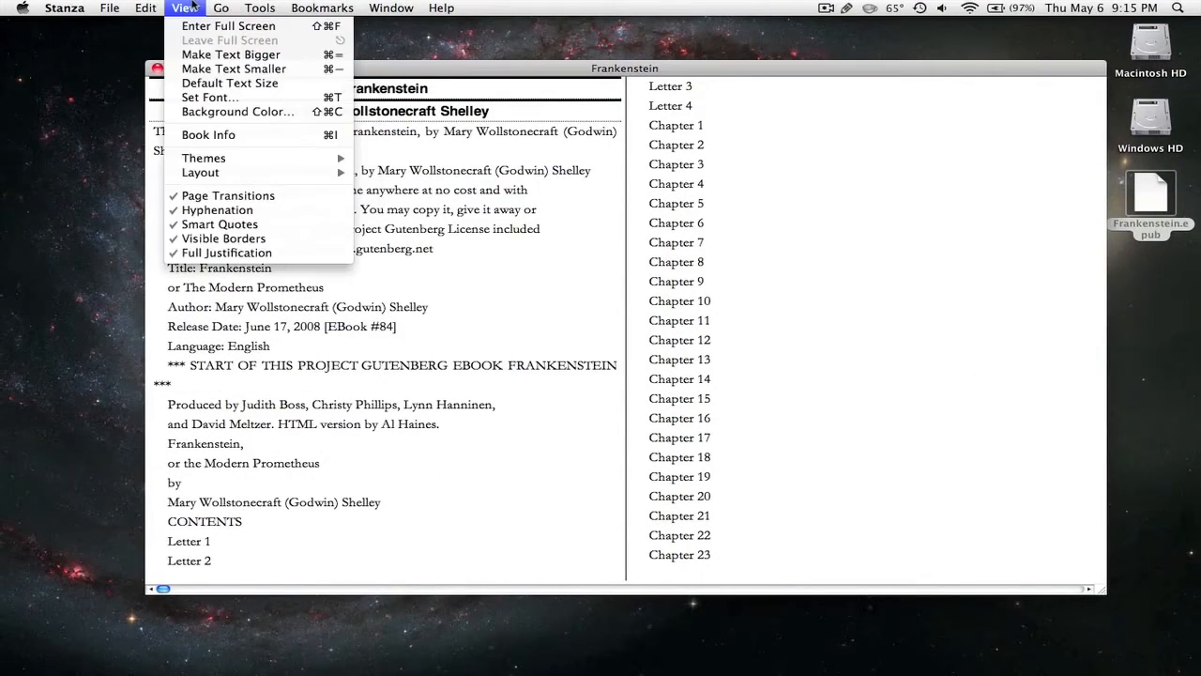
mouse_move(201, 173)
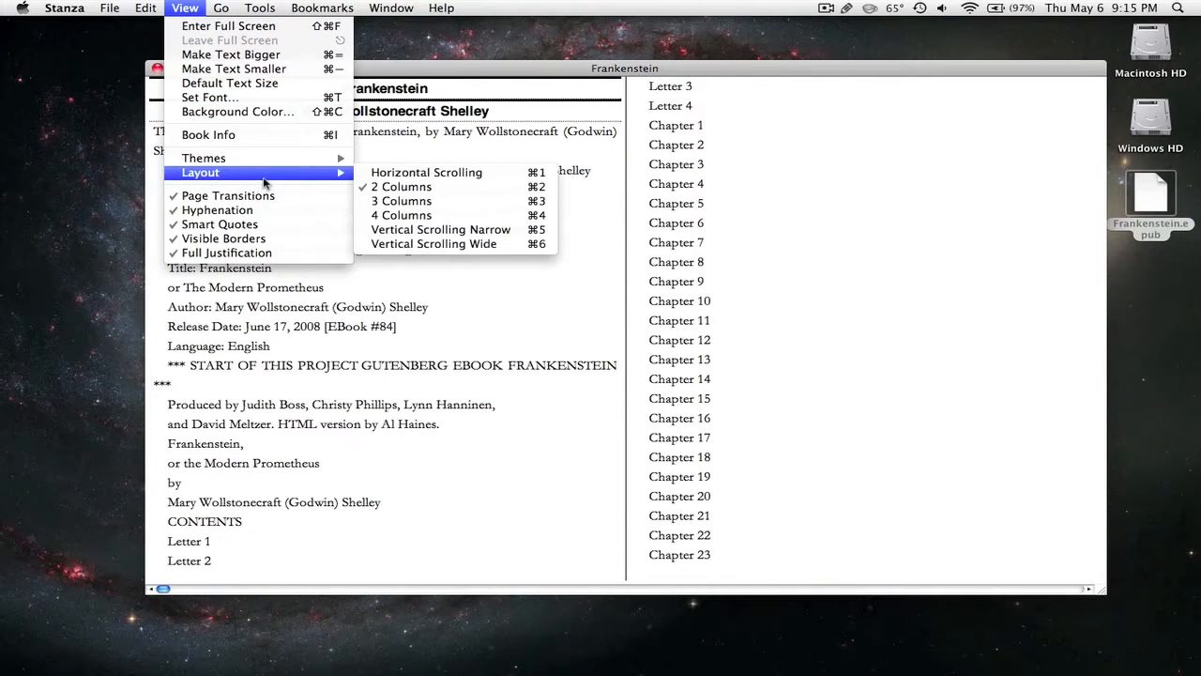
left_click(219, 7)
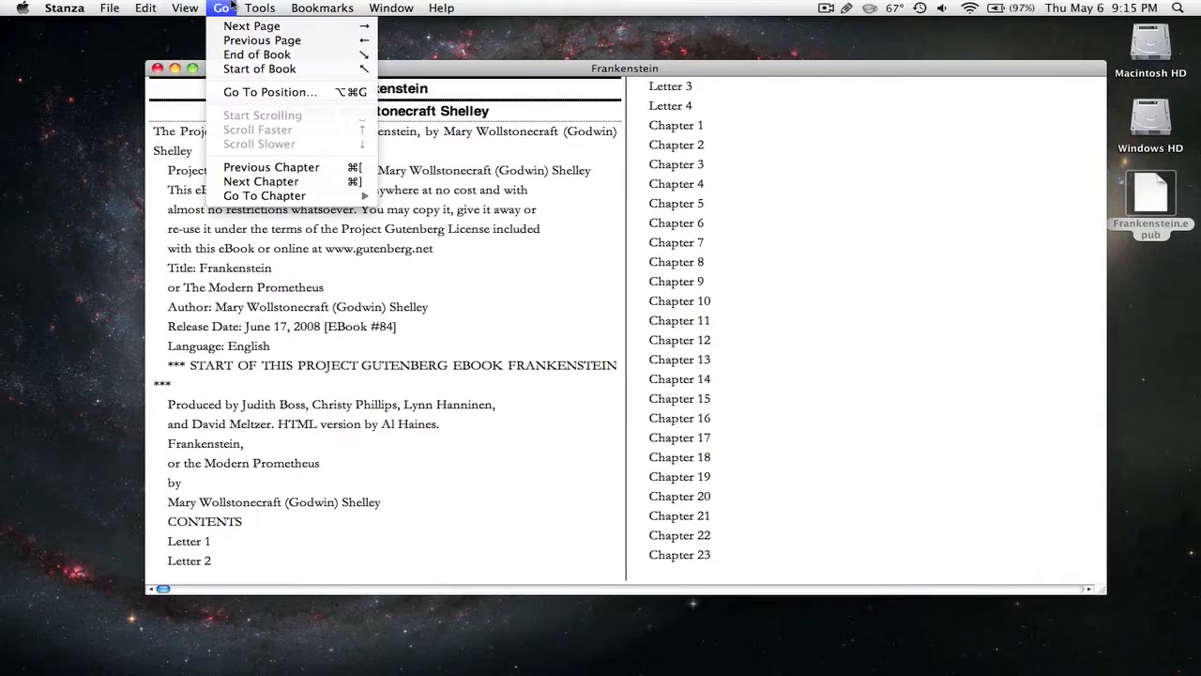
left_click(259, 7)
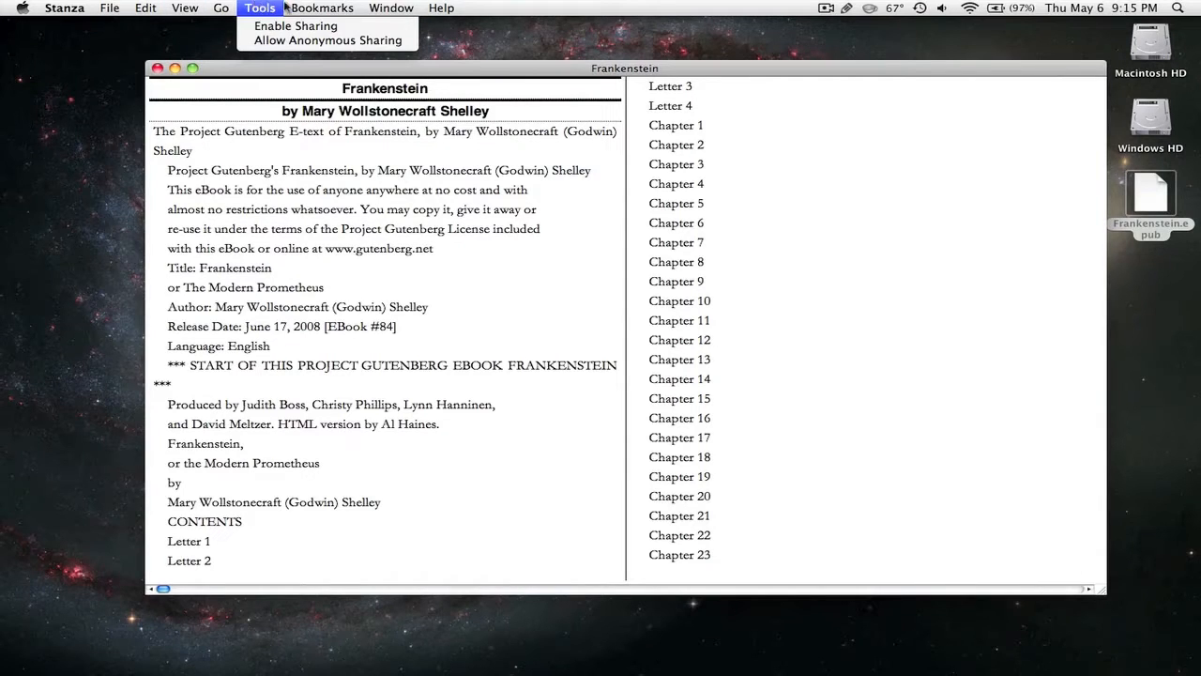
left_click(392, 8)
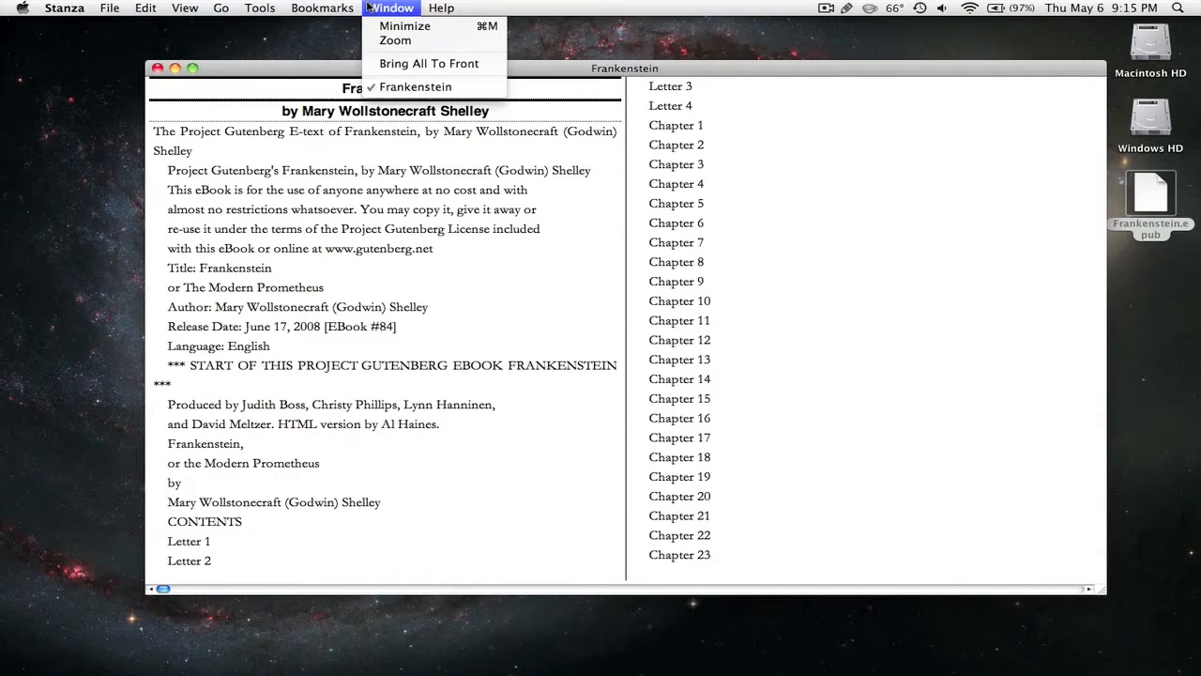
left_click(185, 7)
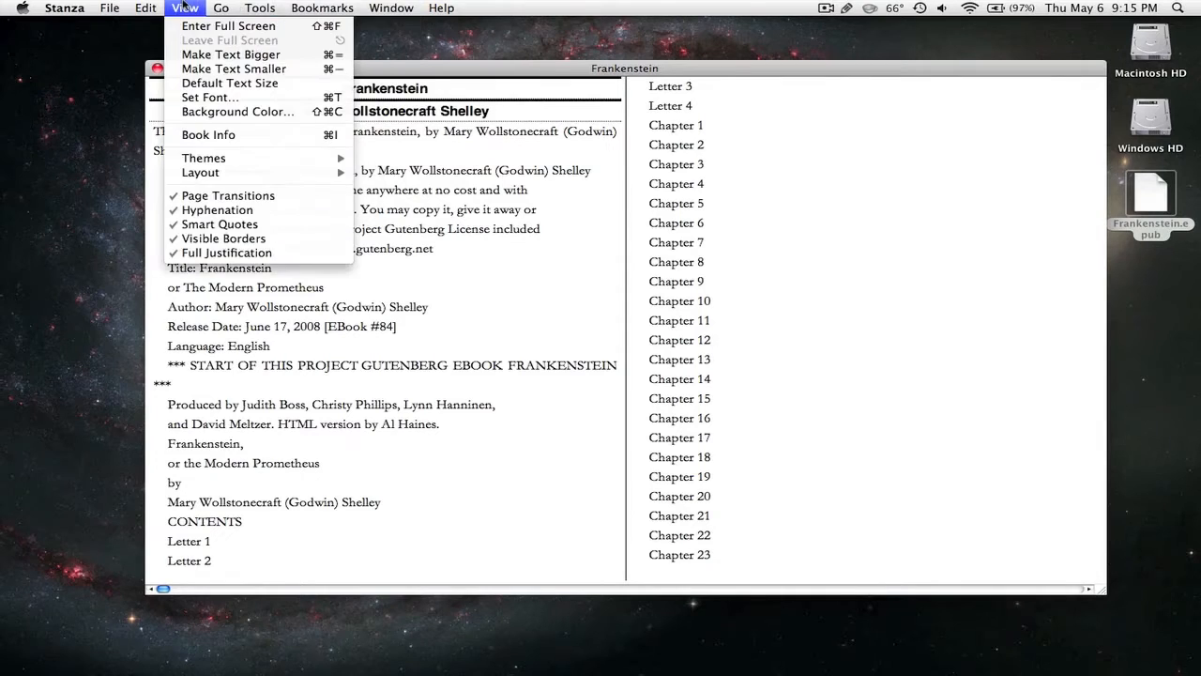
Open and close Stanza Preferences, then bring up Safari's Stanza download page
left_click(64, 8)
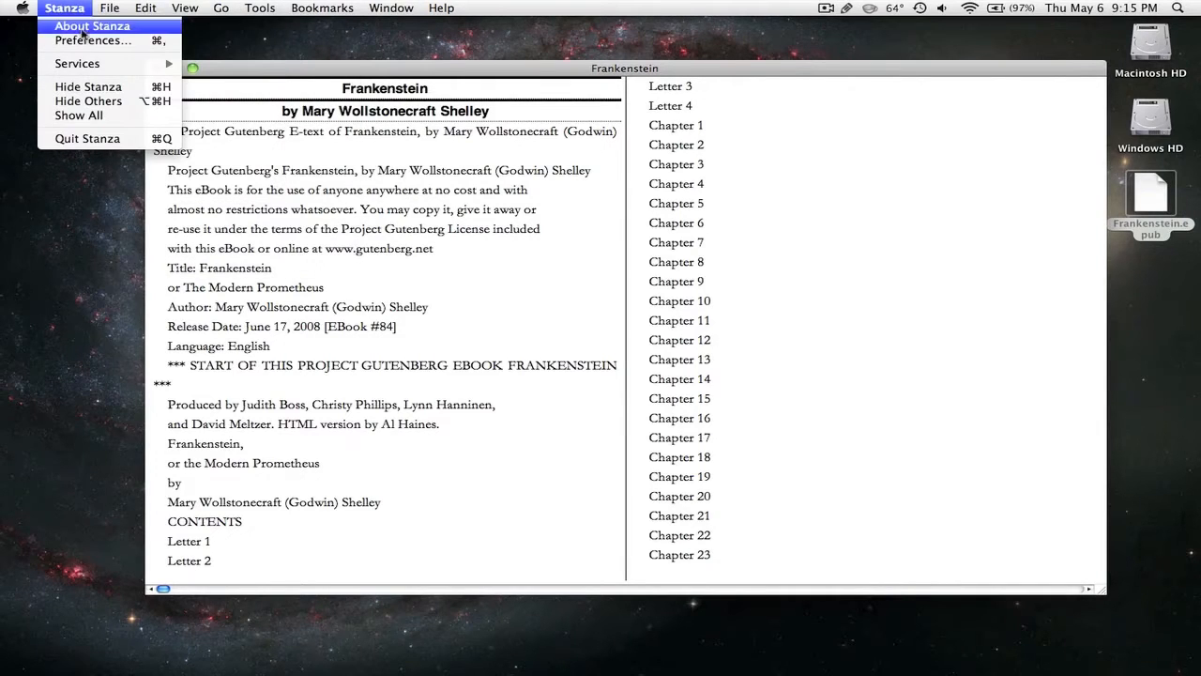
left_click(91, 42)
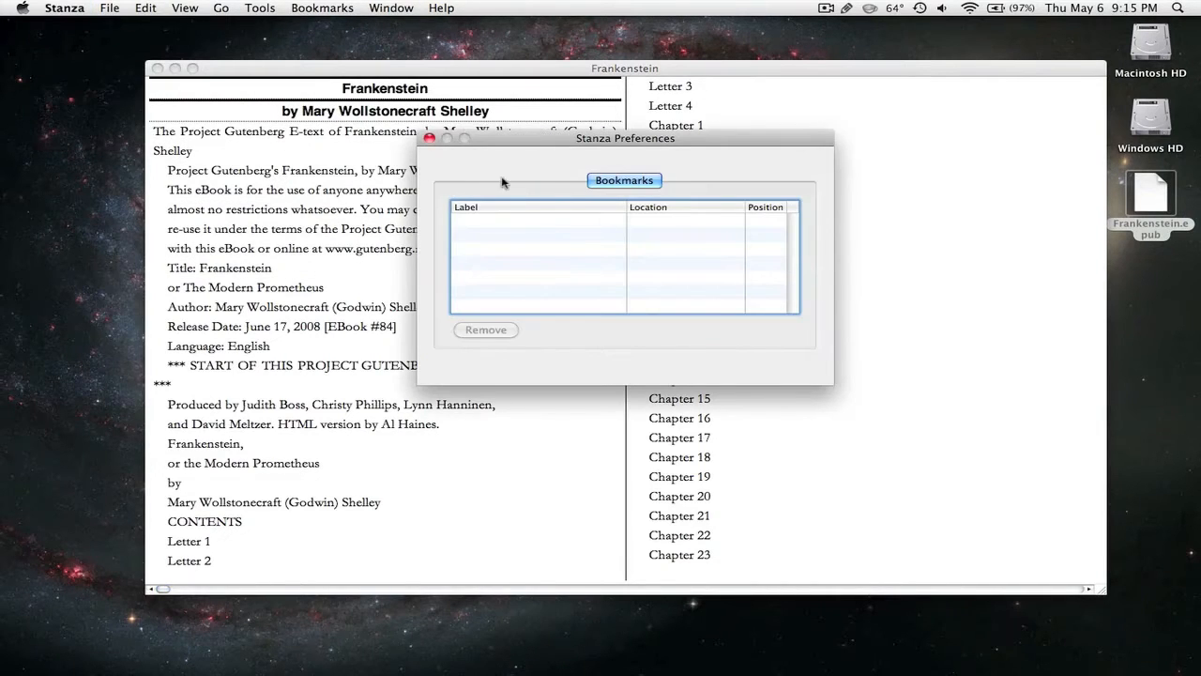
left_click(429, 138)
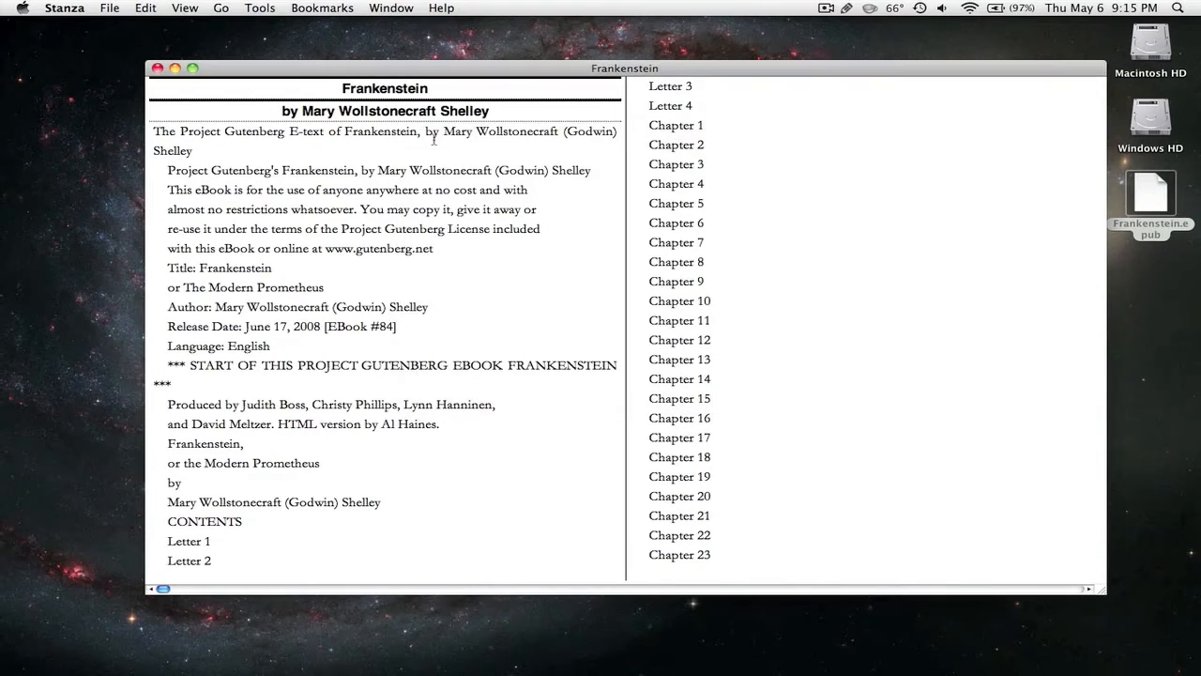
left_click(109, 7)
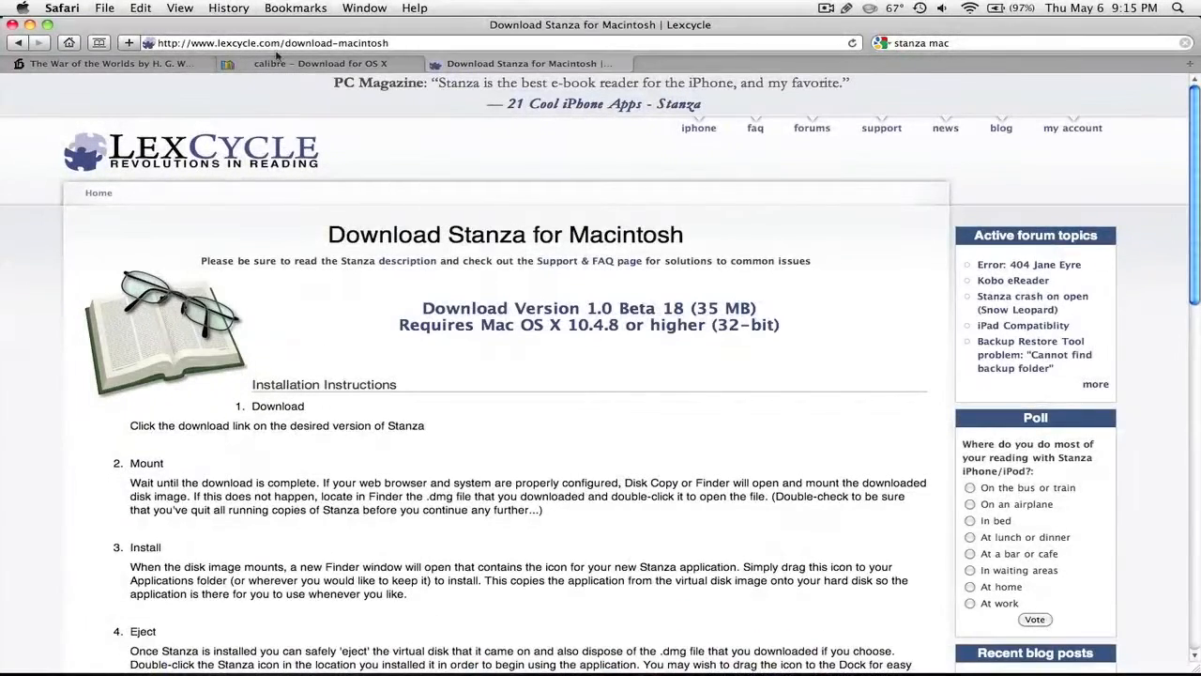
left_click(319, 64)
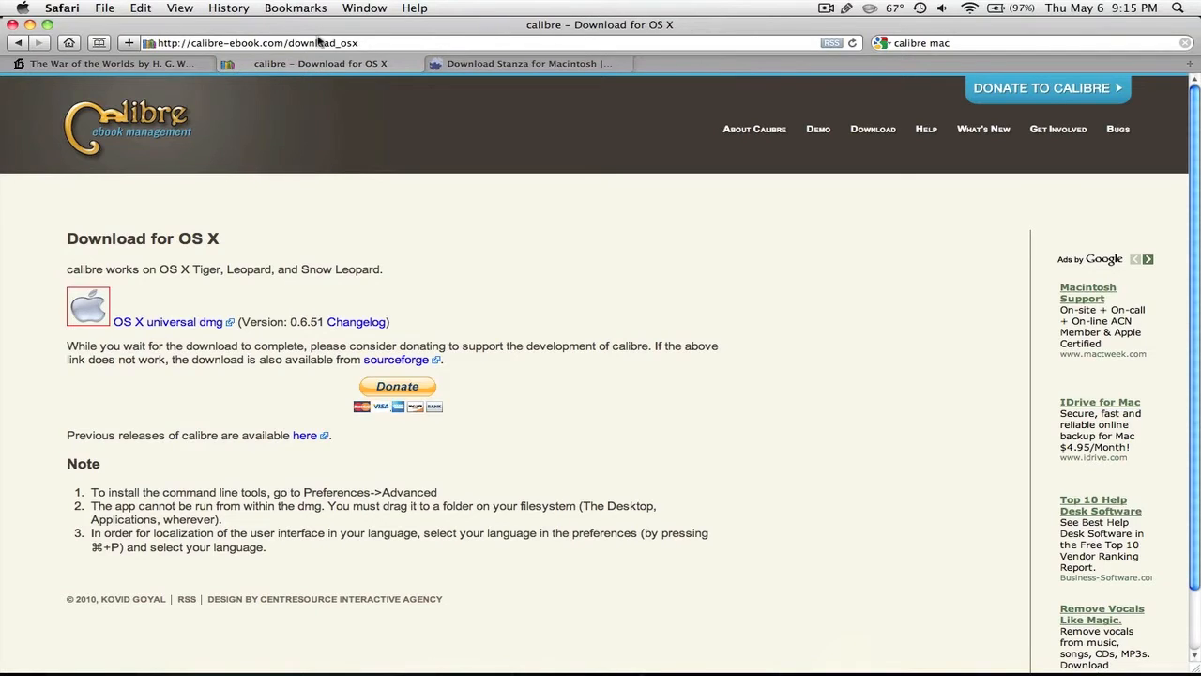
left_click(525, 63)
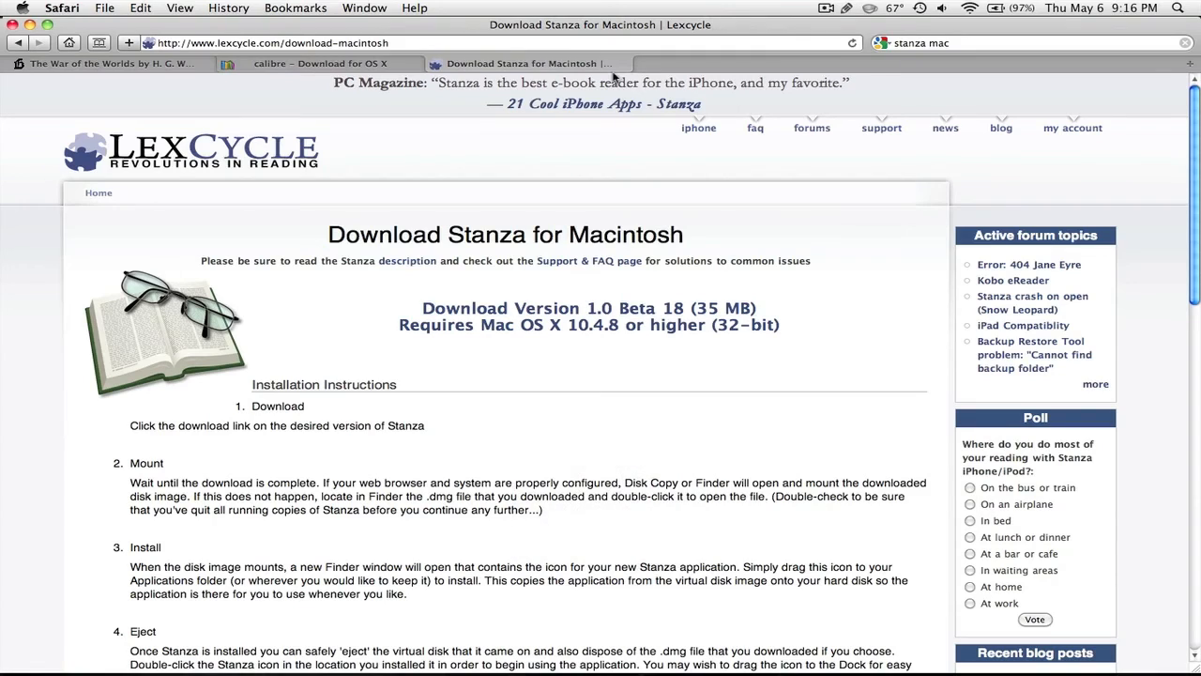
mouse_move(533, 210)
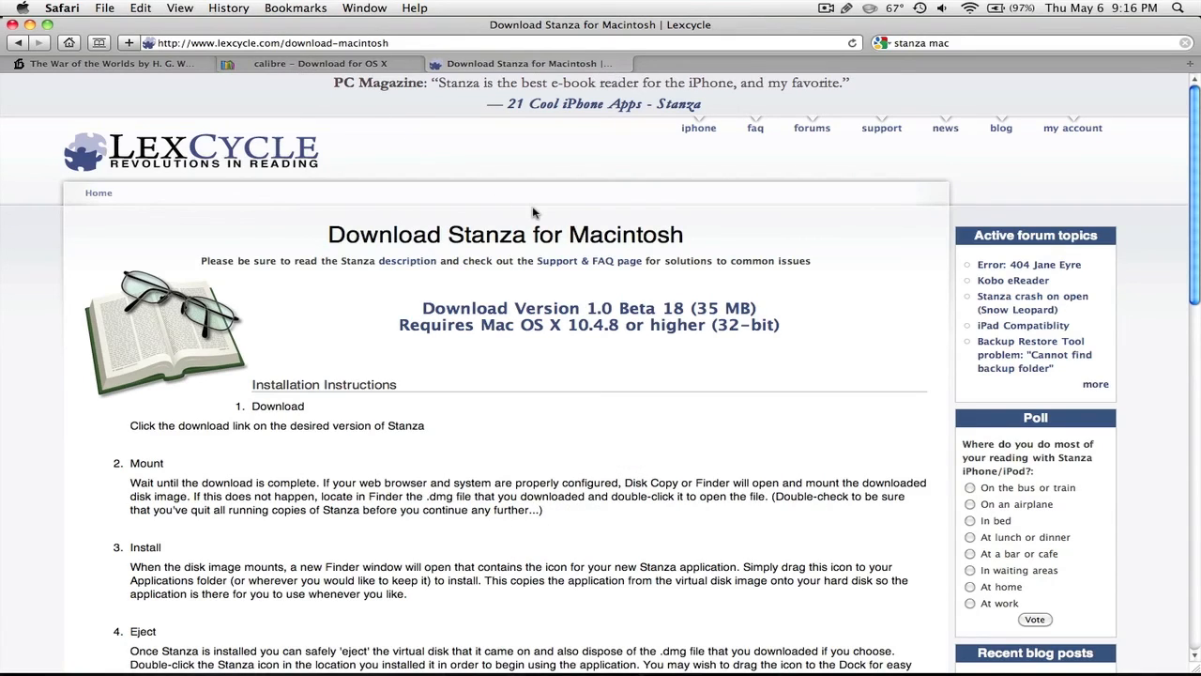